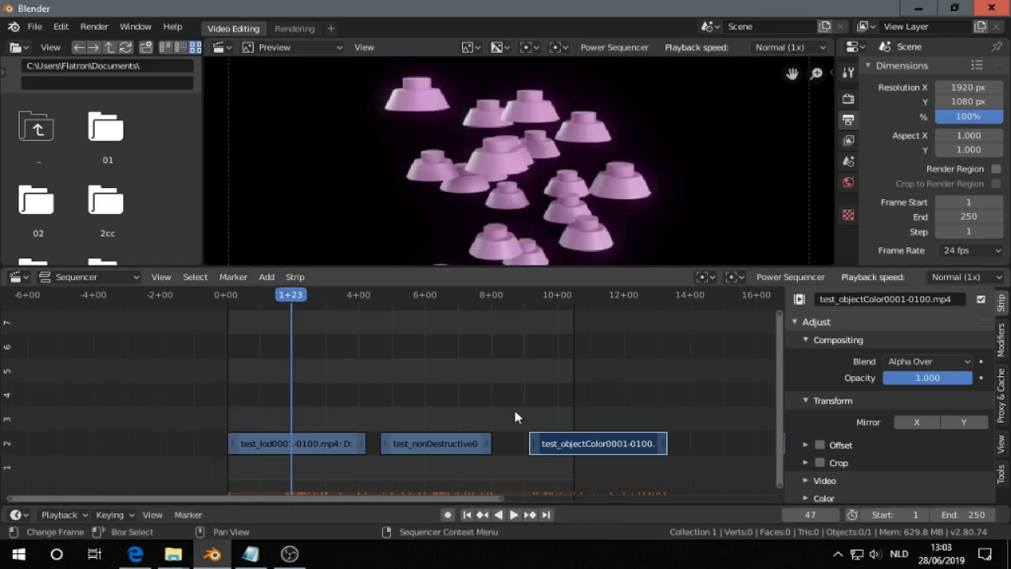
# Bring the Power Sequencer GitHub page forward and scroll the README to its feature and shortcut sections.
pyautogui.click(135, 553)
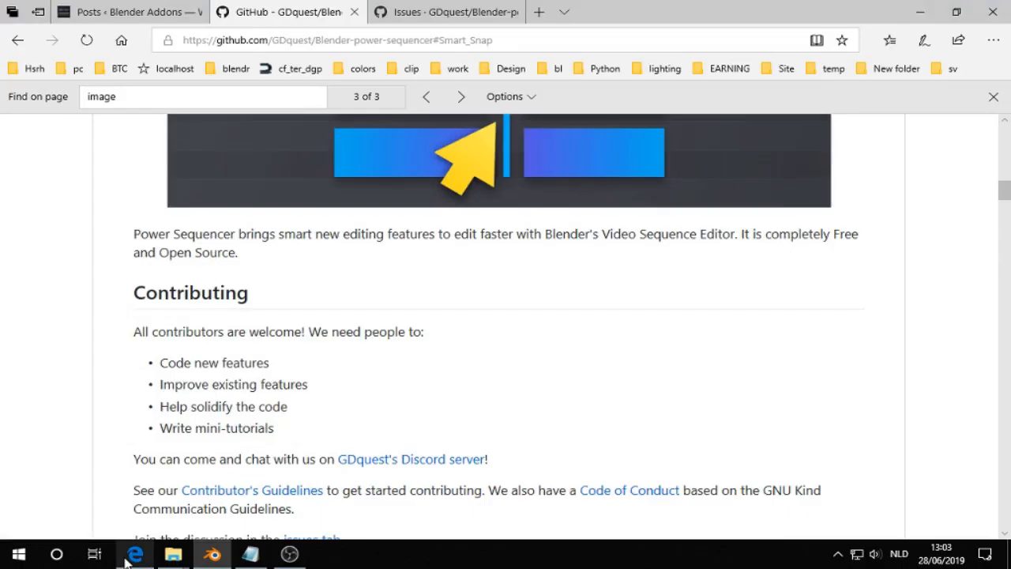
pyautogui.scroll(3)
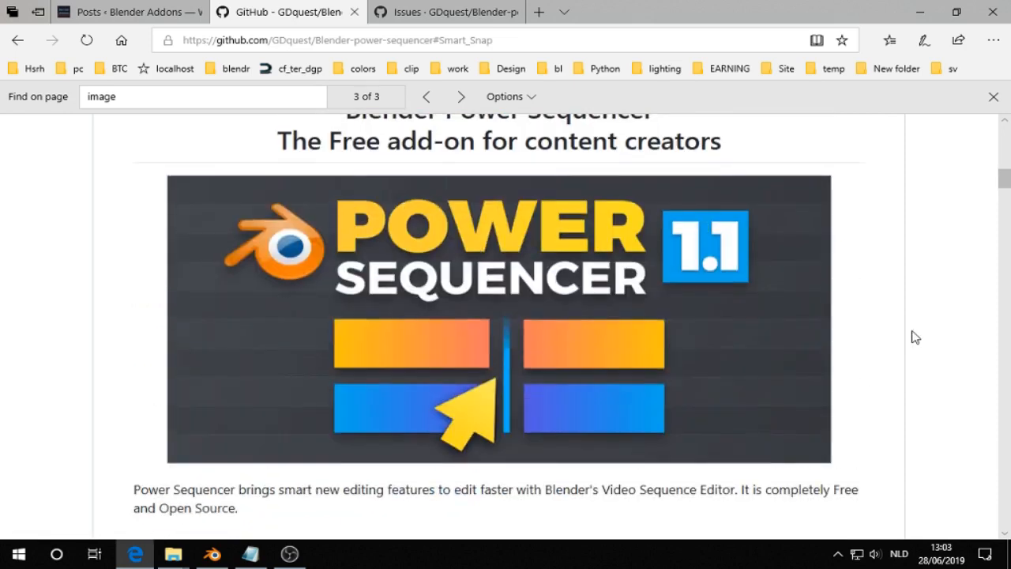
pyautogui.moveTo(929, 330)
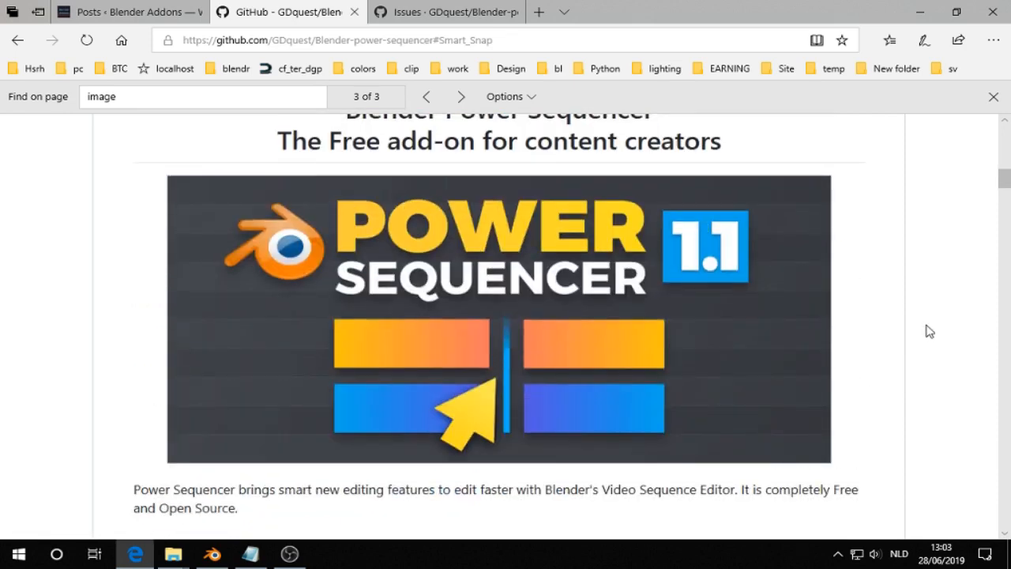
pyautogui.scroll(3)
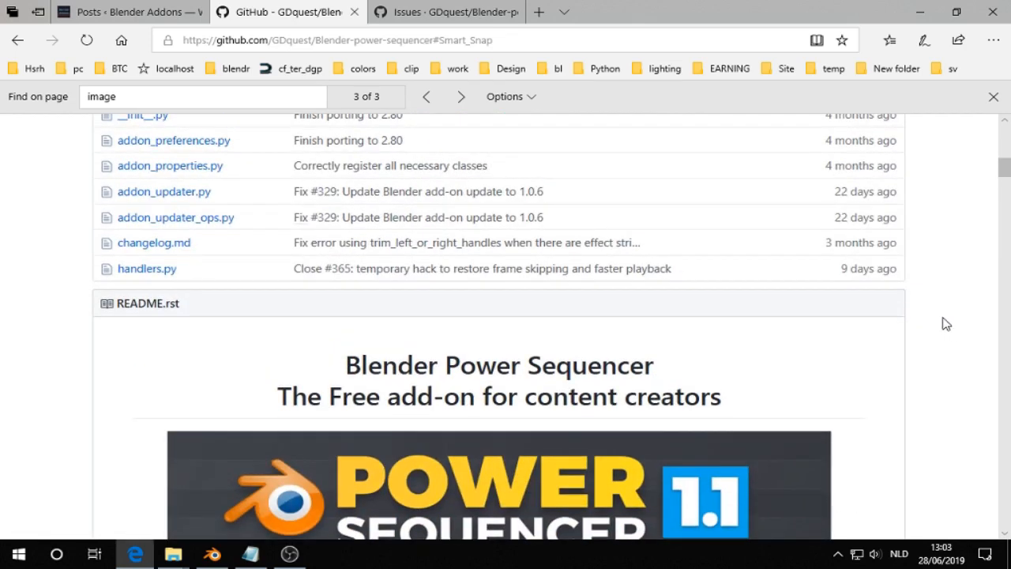
pyautogui.scroll(3)
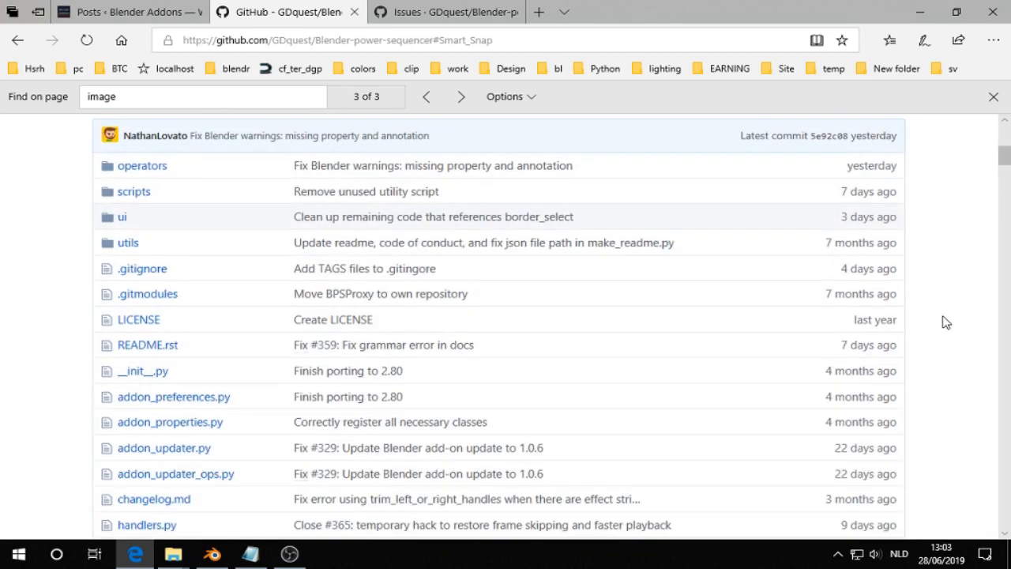
pyautogui.scroll(-3)
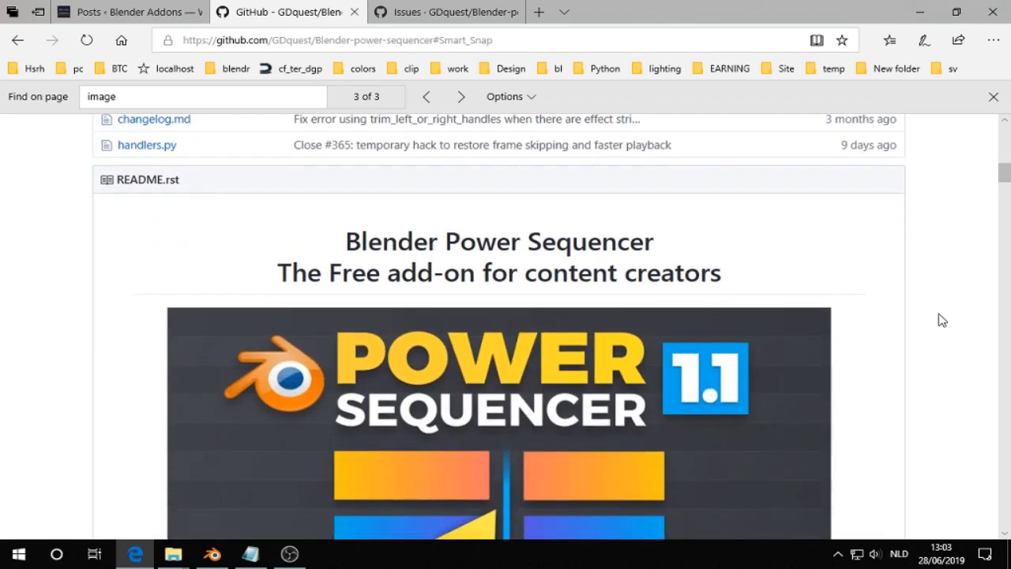
pyautogui.scroll(3)
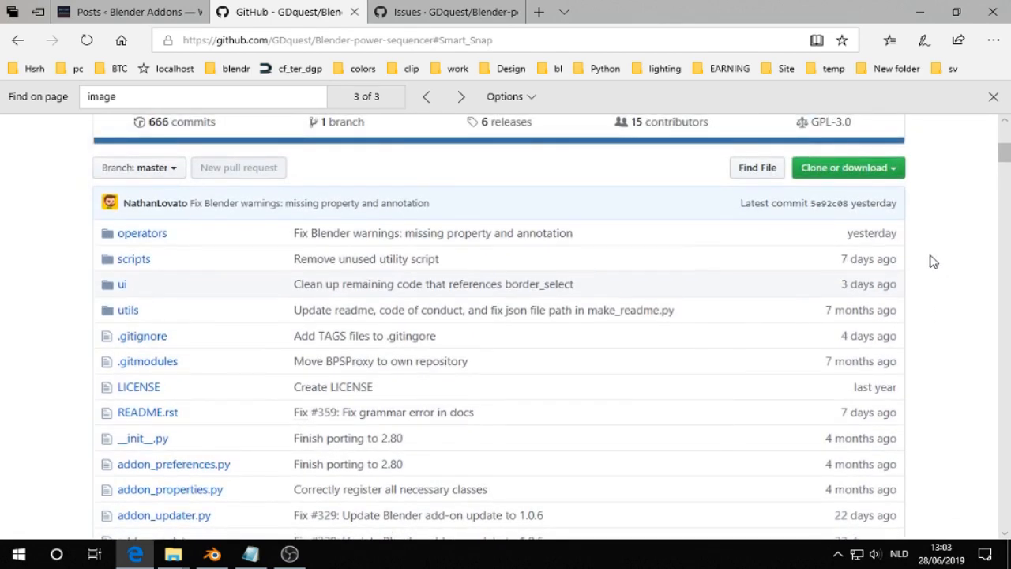
pyautogui.moveTo(940, 277)
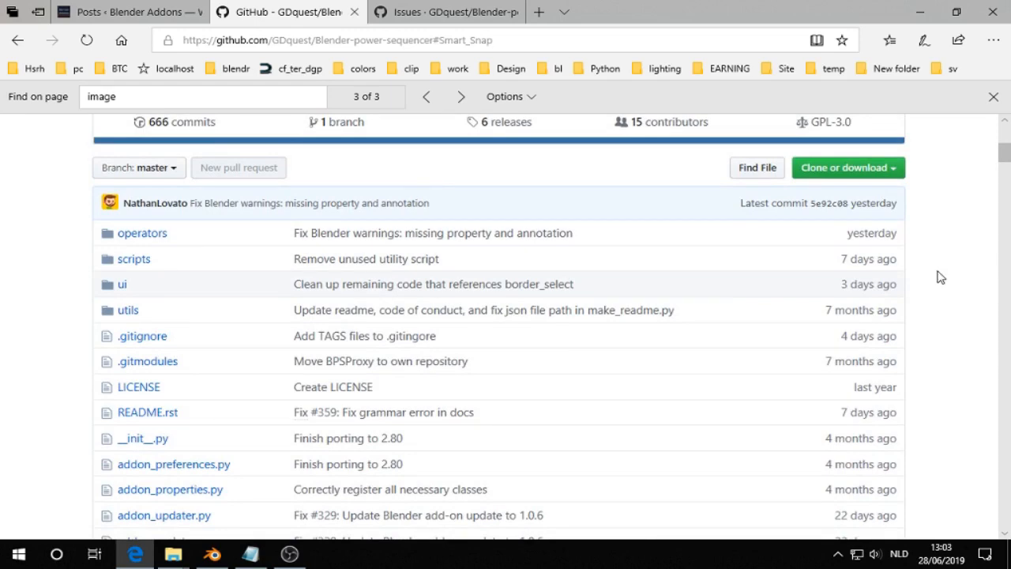
pyautogui.scroll(-3)
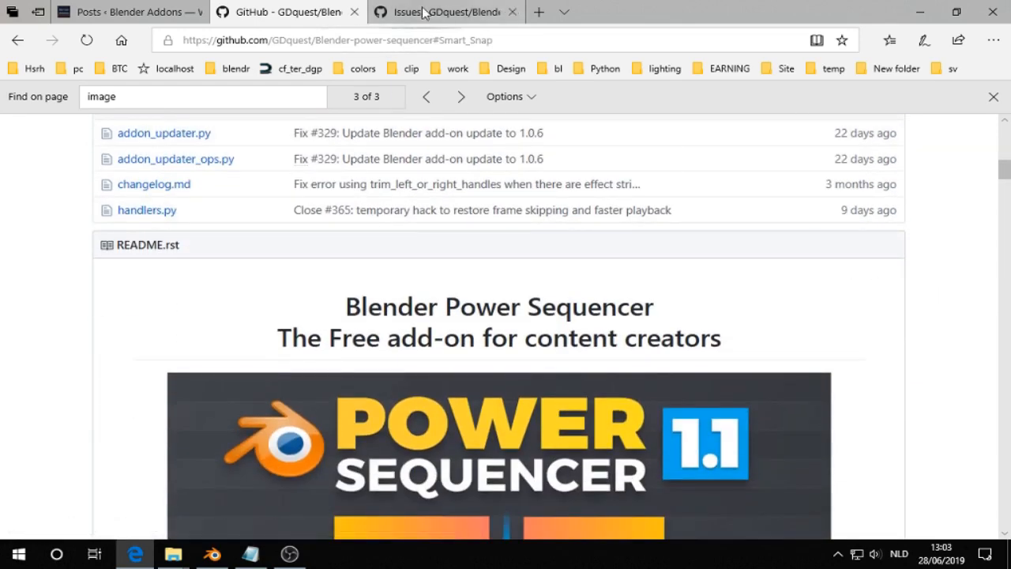
pyautogui.click(445, 11)
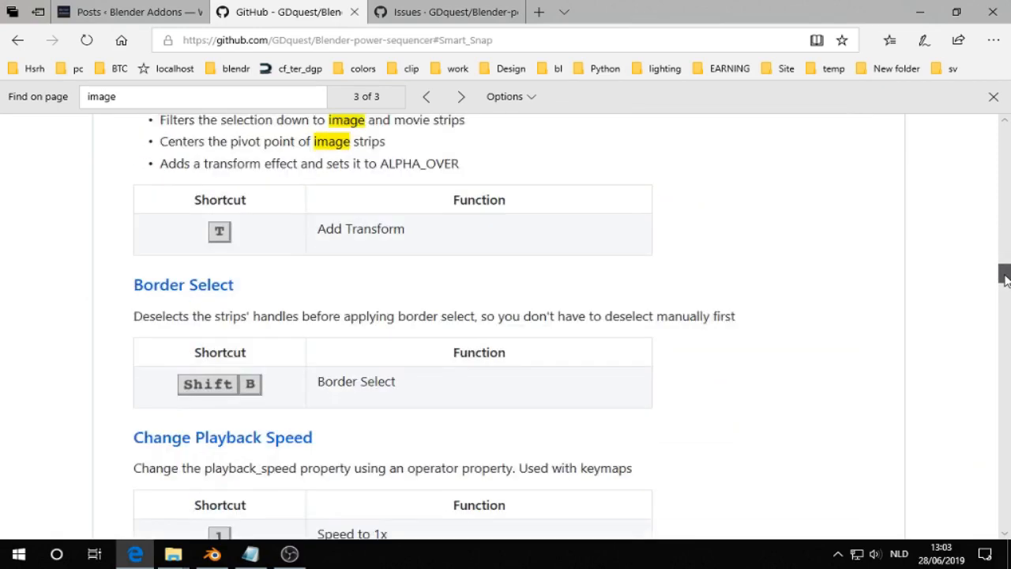
pyautogui.scroll(3)
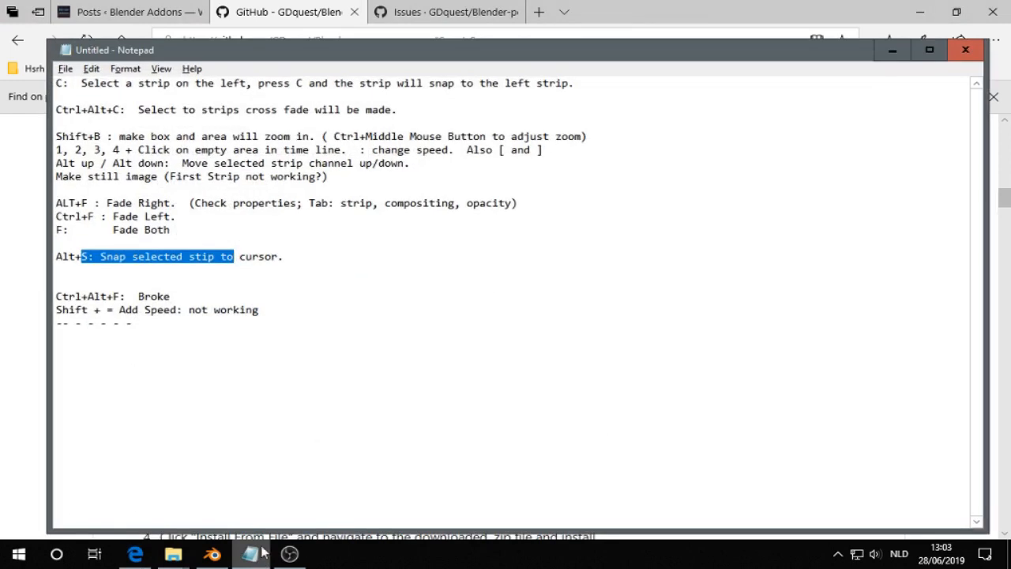
pyautogui.moveTo(392, 303)
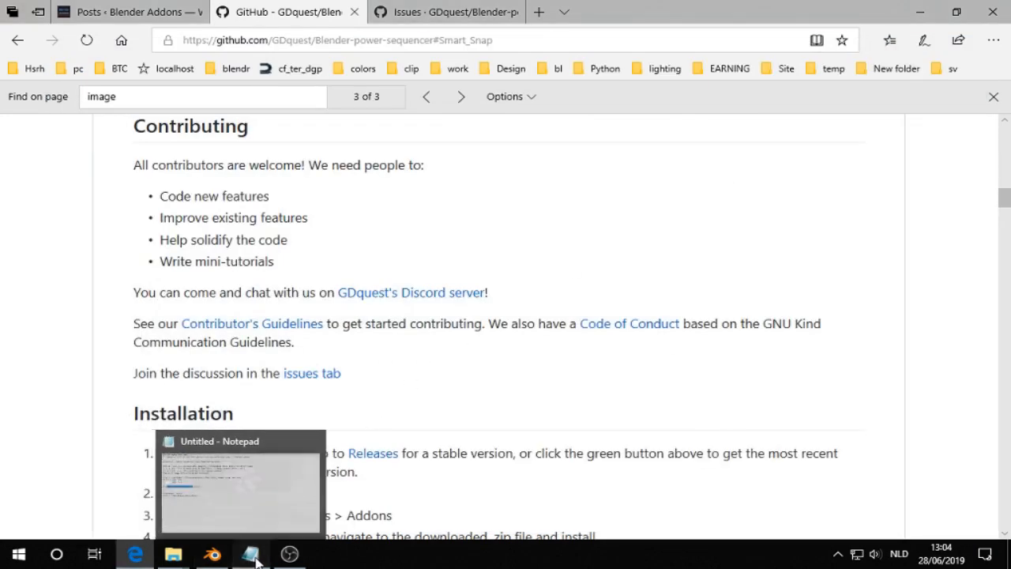
# Select test_lod0001-0100.mp4 and snap the following strips against it, then check the shortcut notes.
pyautogui.click(210, 553)
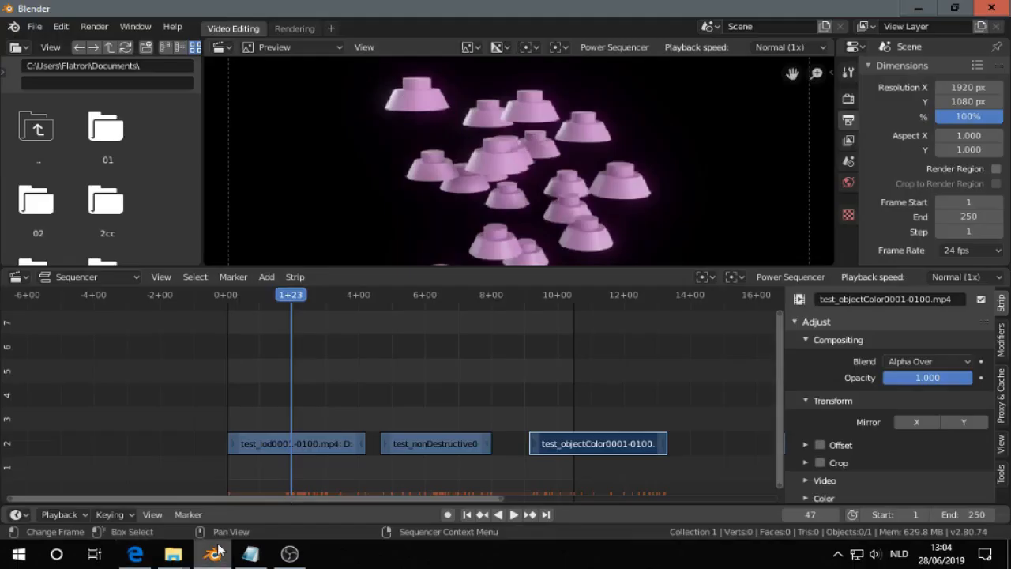
pyautogui.click(296, 444)
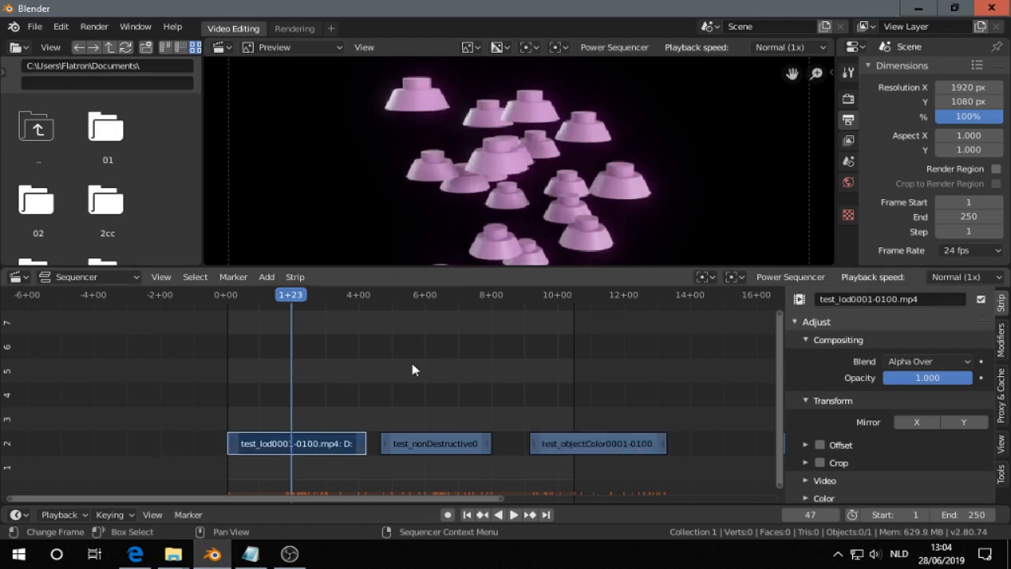
pyautogui.moveTo(292, 449)
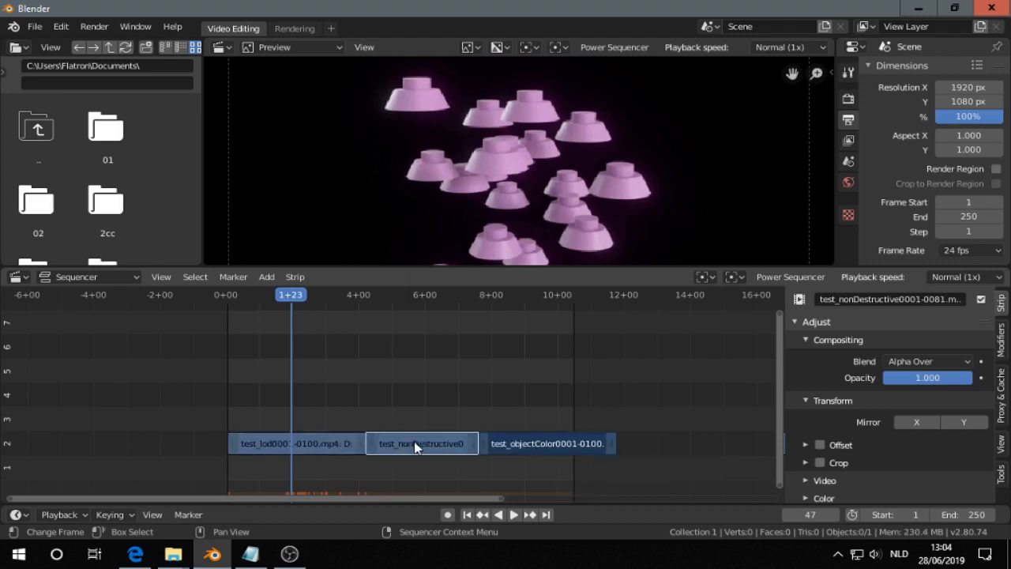
pyautogui.moveTo(404, 483)
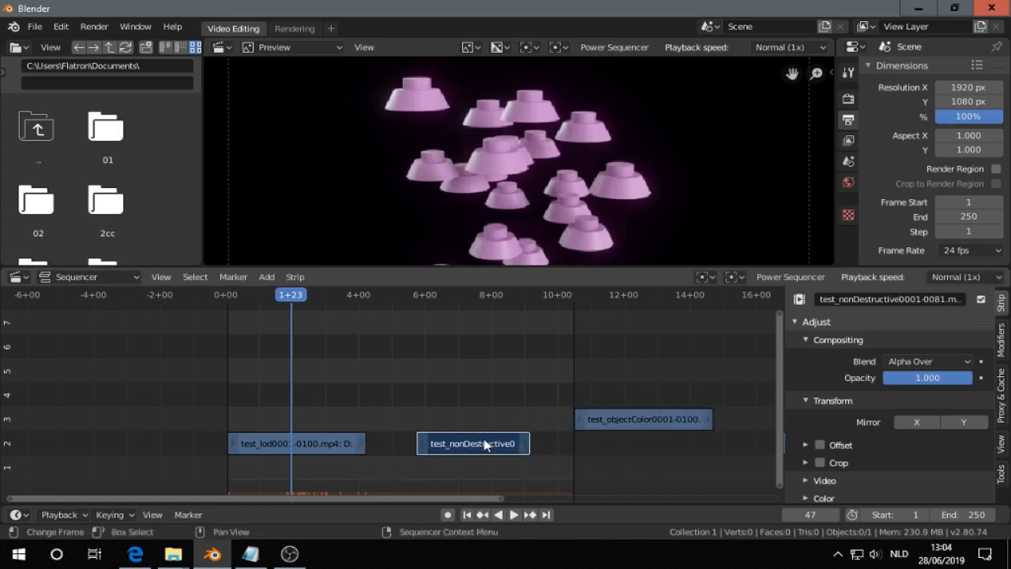
pyautogui.moveTo(642, 419); pyautogui.dragTo(502, 467)
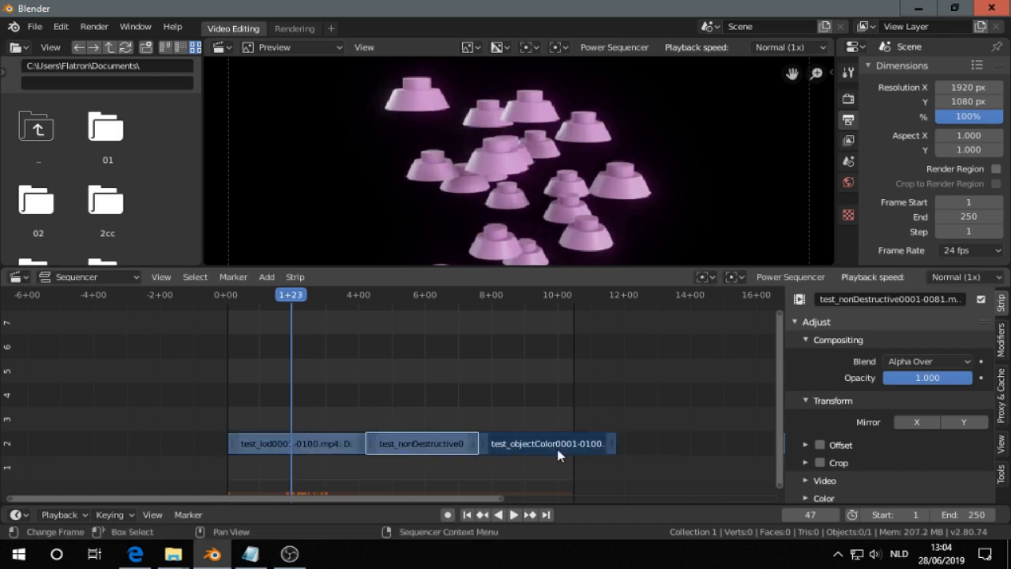
pyautogui.moveTo(274, 460)
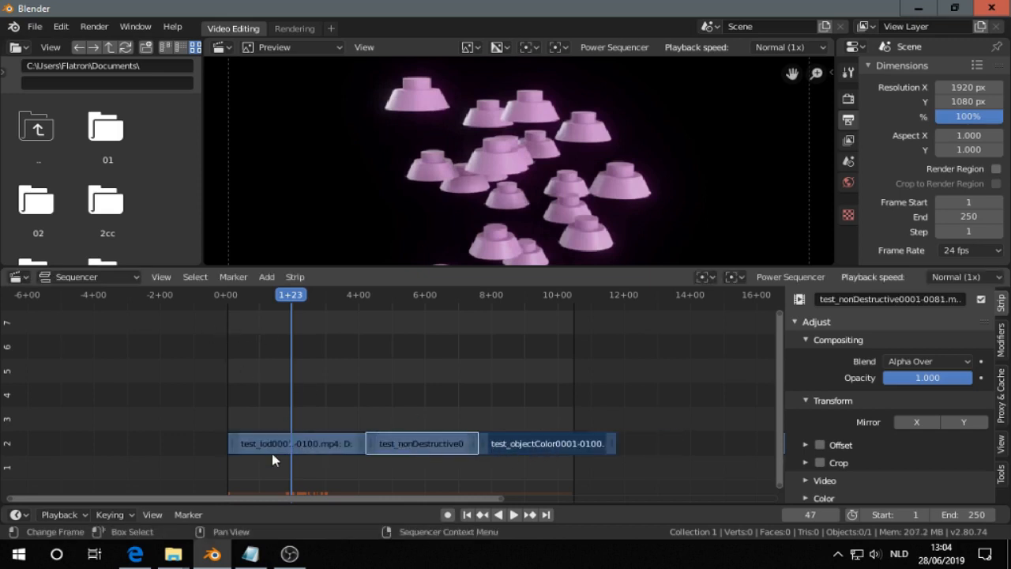
pyautogui.click(251, 553)
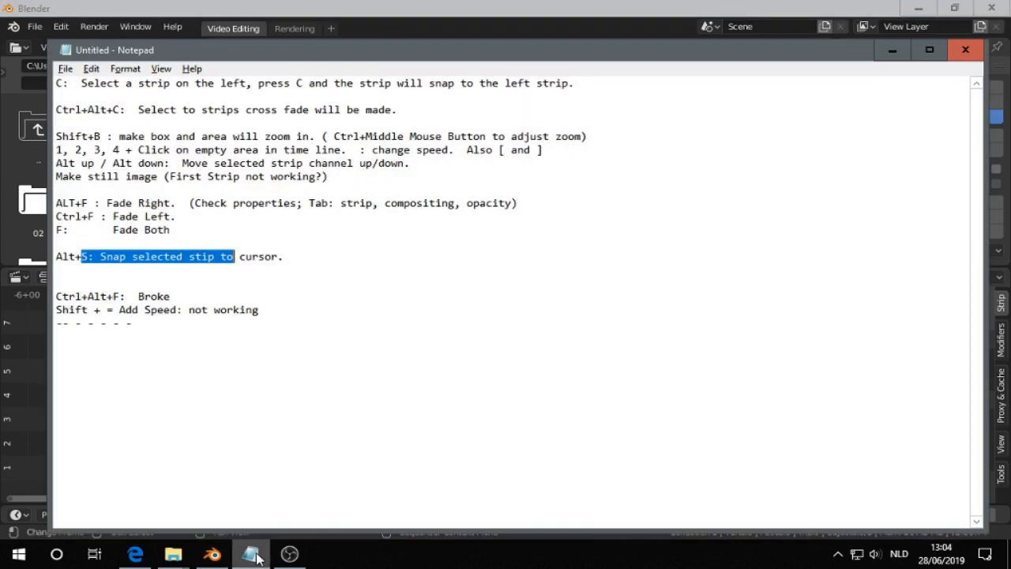
pyautogui.moveTo(881, 85)
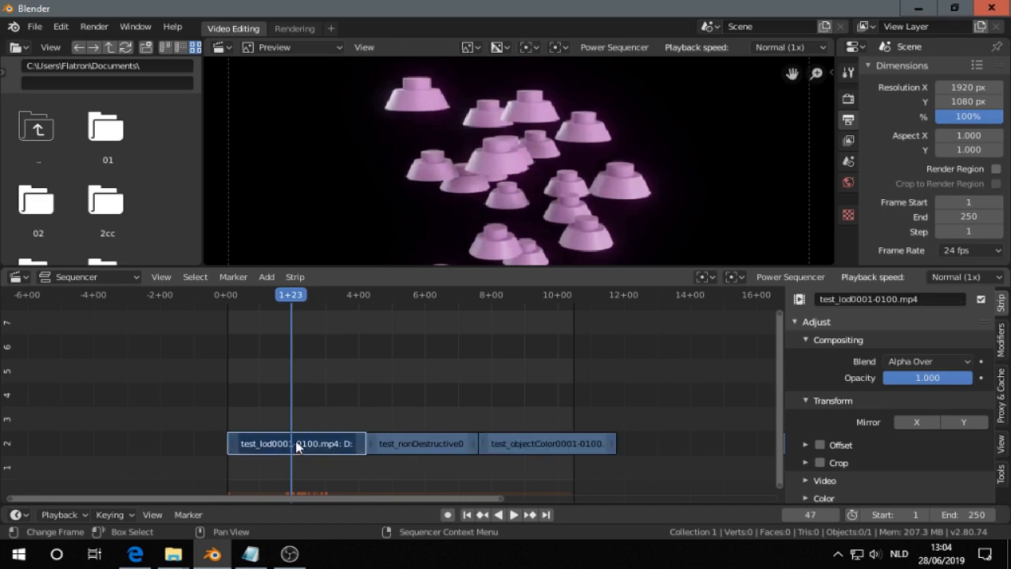
pyautogui.moveTo(322, 455)
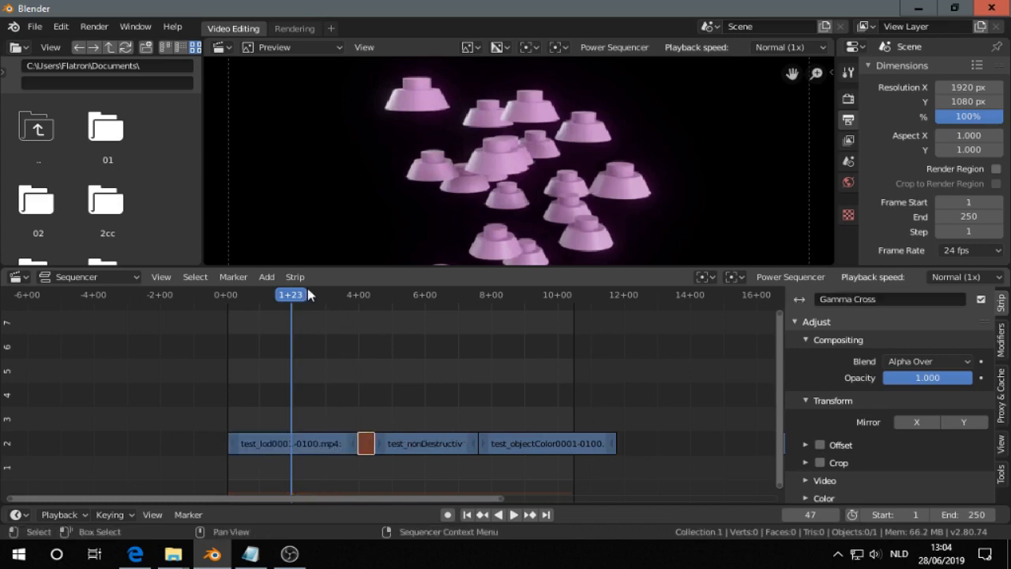
# Scrub the playhead through the new Gamma Cross fade to preview it, then resume playback.
pyautogui.click(512, 514)
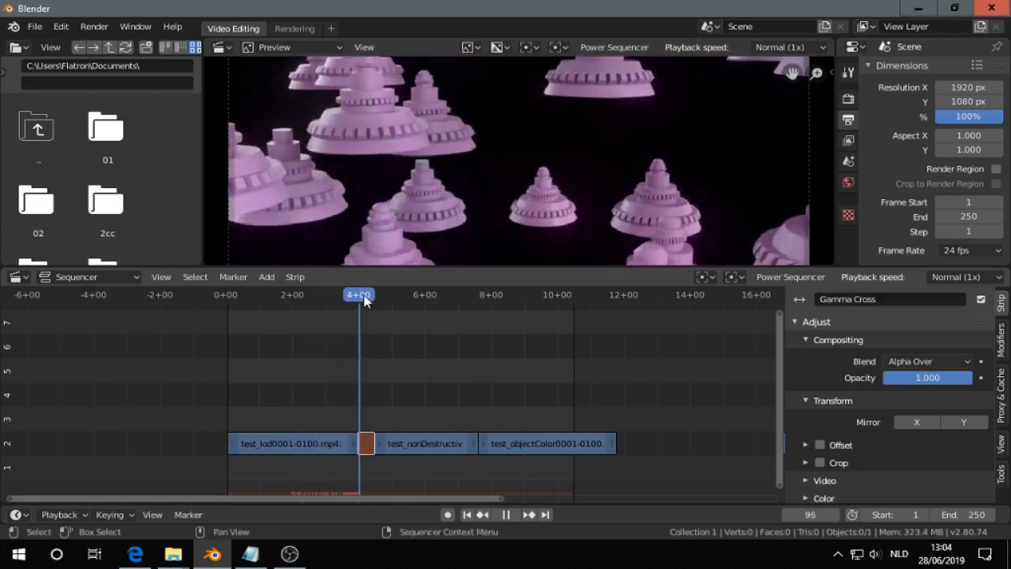
pyautogui.moveTo(358, 294); pyautogui.dragTo(387, 294)
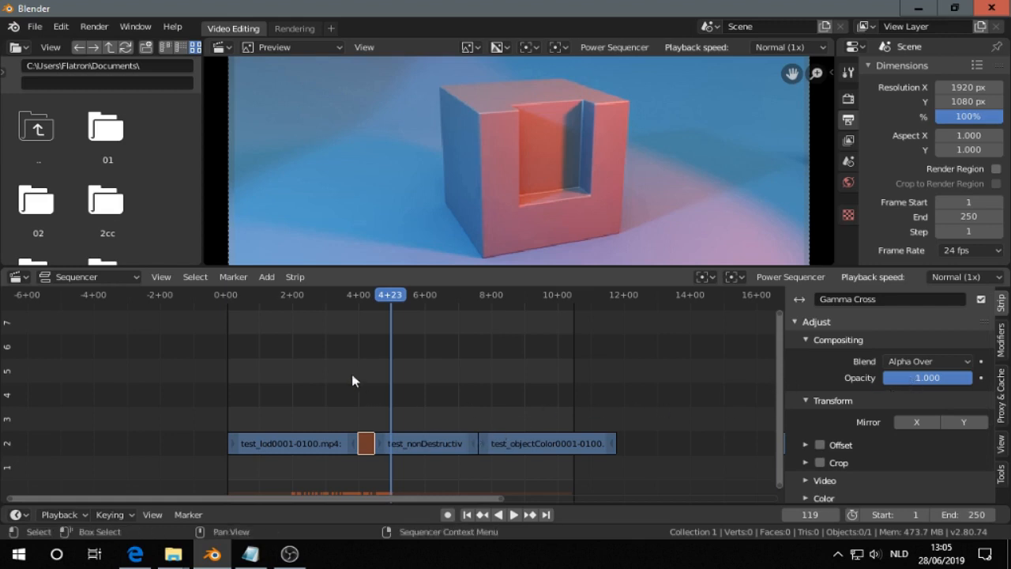
pyautogui.click(513, 514)
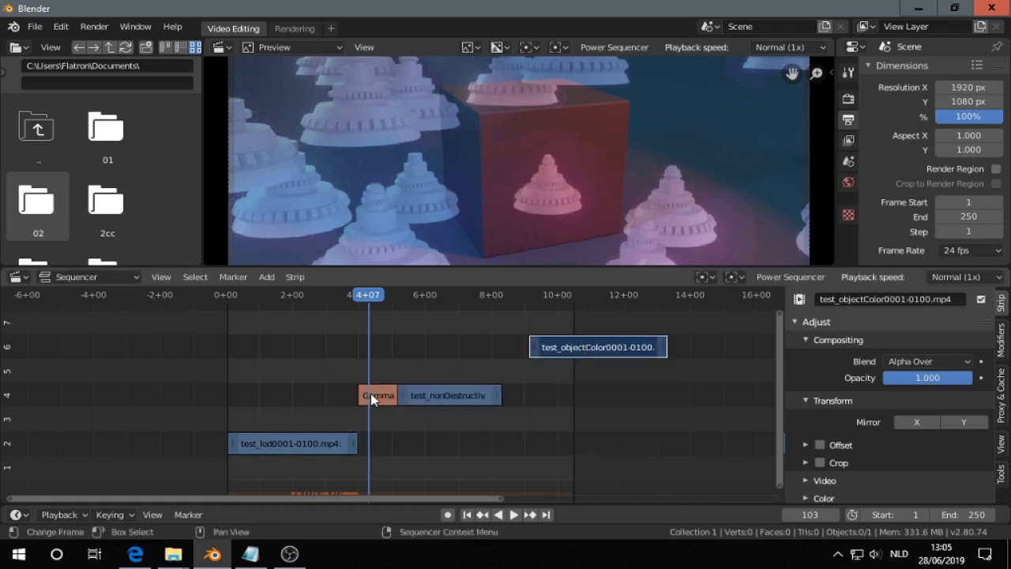
# Move the test_objColor20000-0120.mkv clip from channel 2 up to channel 11.
pyautogui.click(377, 395)
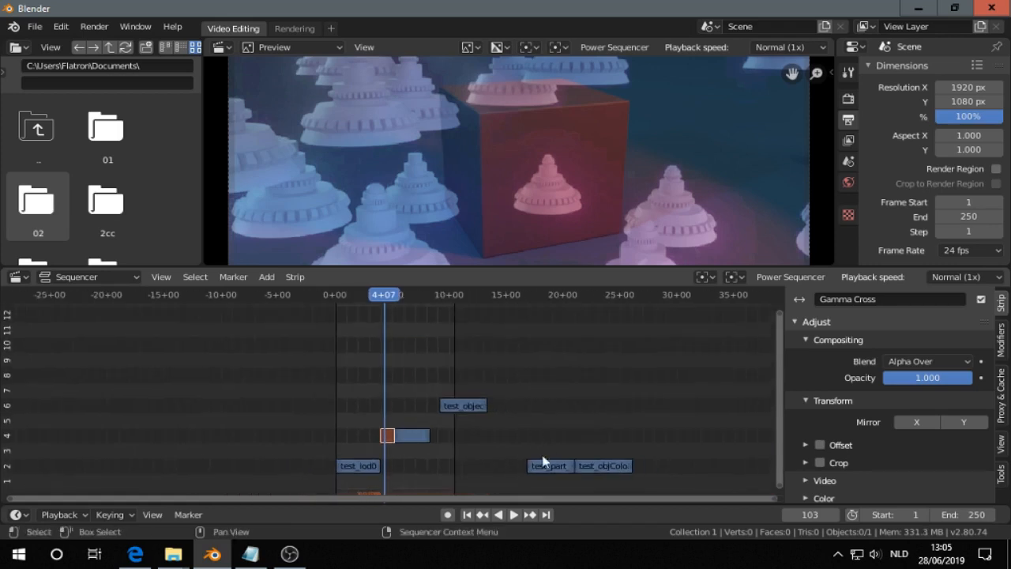
pyautogui.click(539, 466)
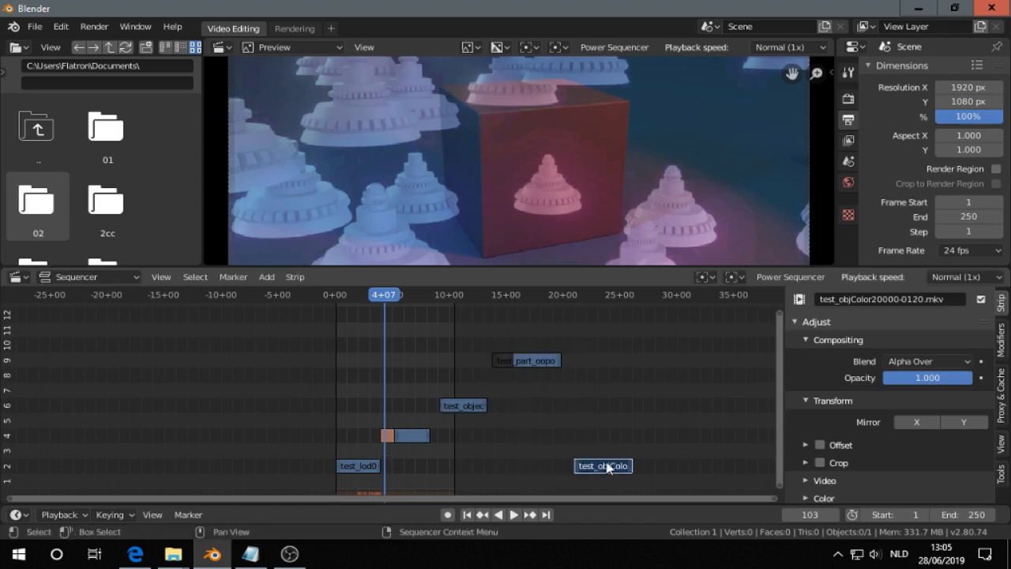
pyautogui.moveTo(602, 465); pyautogui.dragTo(573, 329)
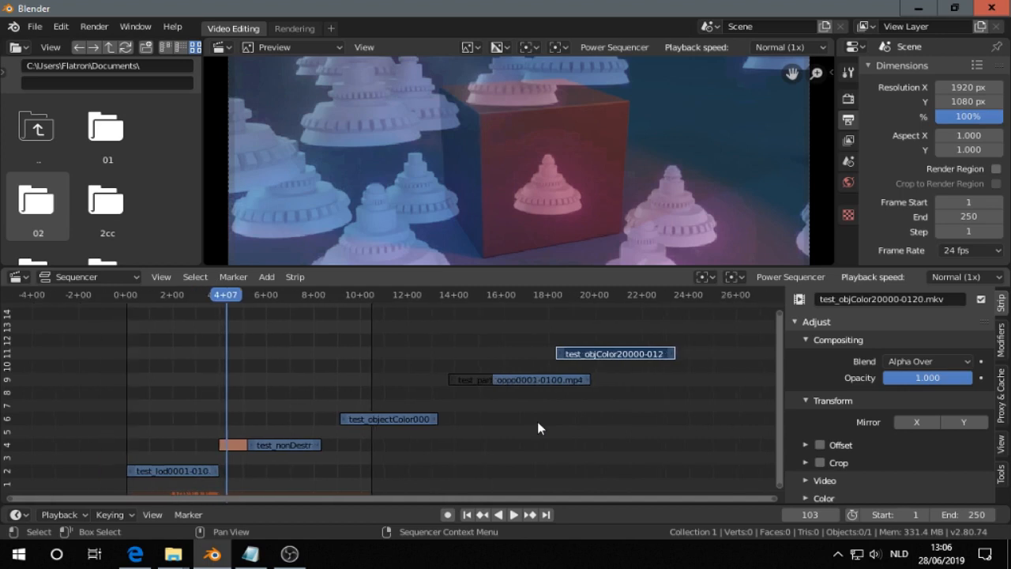
pyautogui.moveTo(586, 425)
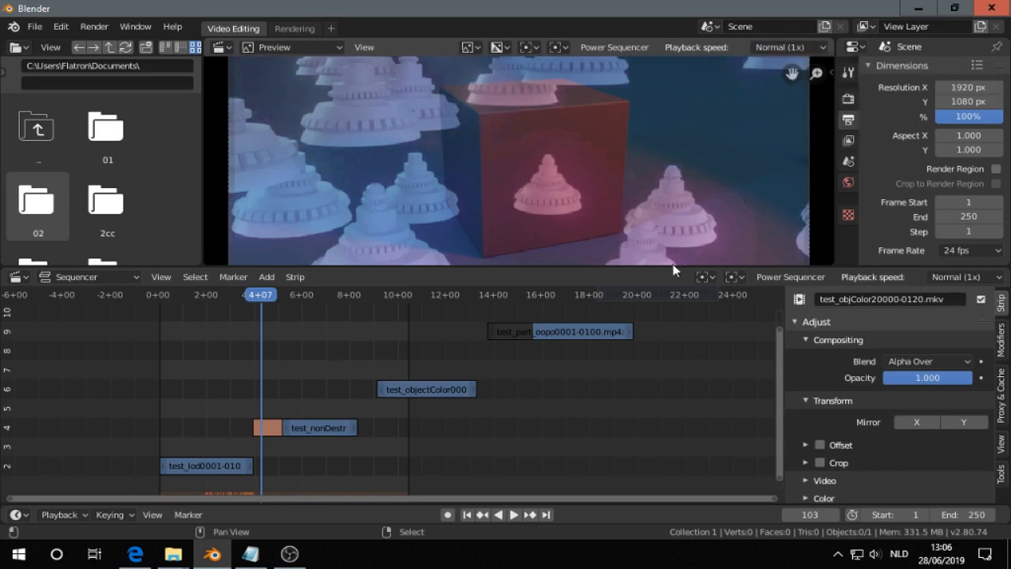
pyautogui.moveTo(225, 357)
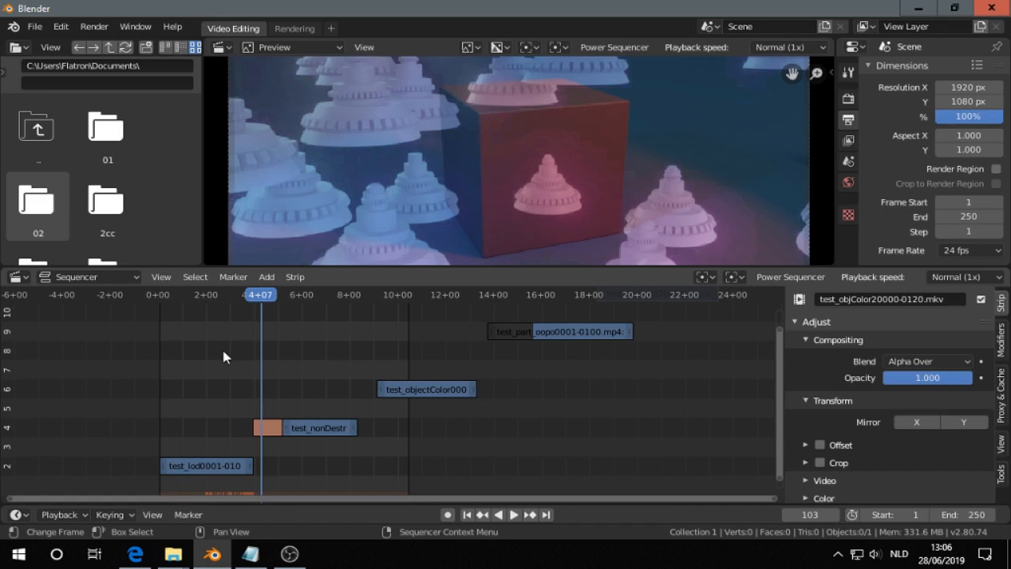
# Raise playback speed through 1.33x, 1.66x and 2x, then replay from the first frame and stop near frame 79.
pyautogui.click(790, 46)
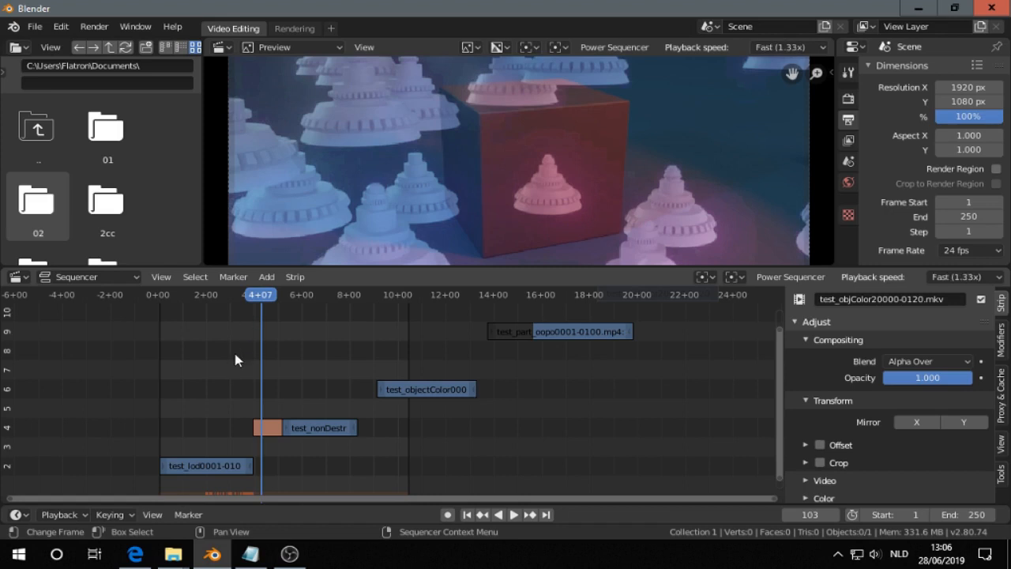
pyautogui.moveTo(671, 213)
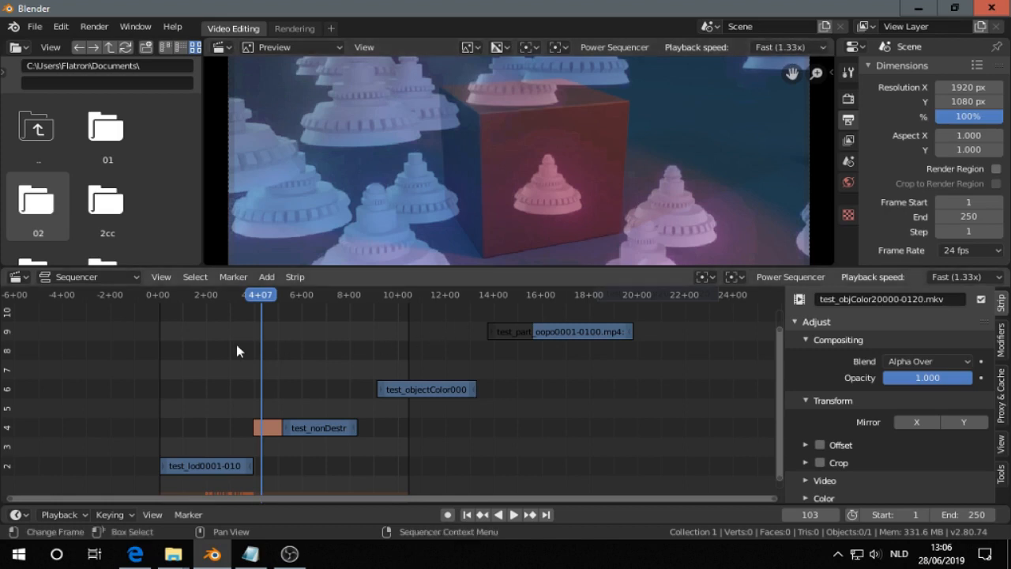
pyautogui.click(789, 46)
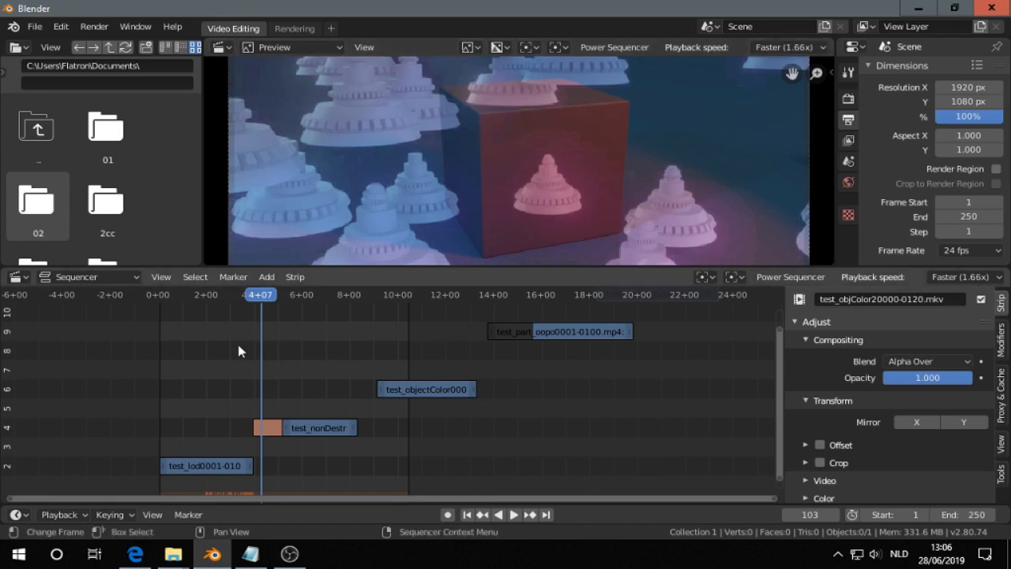
pyautogui.click(790, 47)
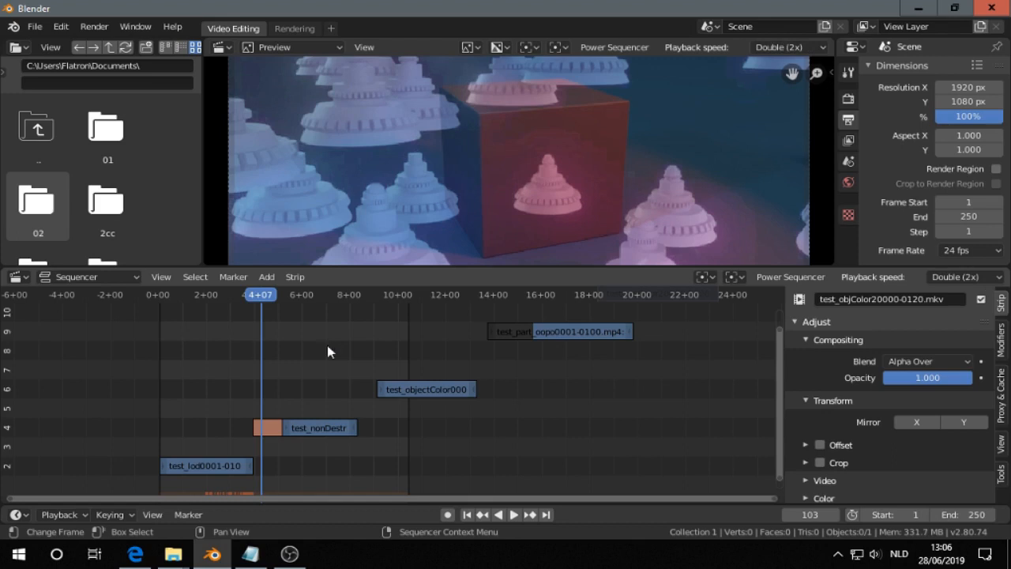
pyautogui.moveTo(300, 376)
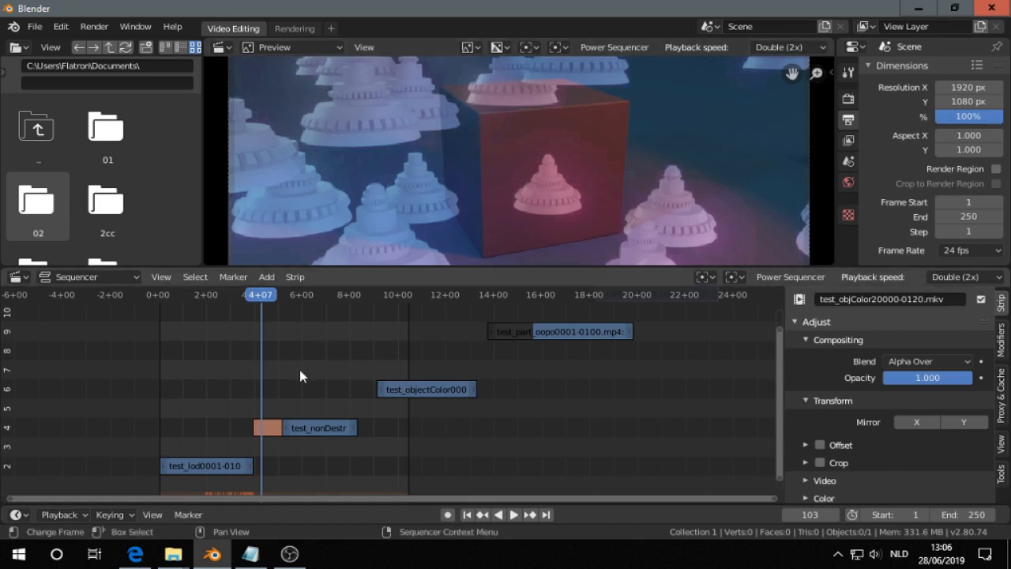
pyautogui.click(467, 514)
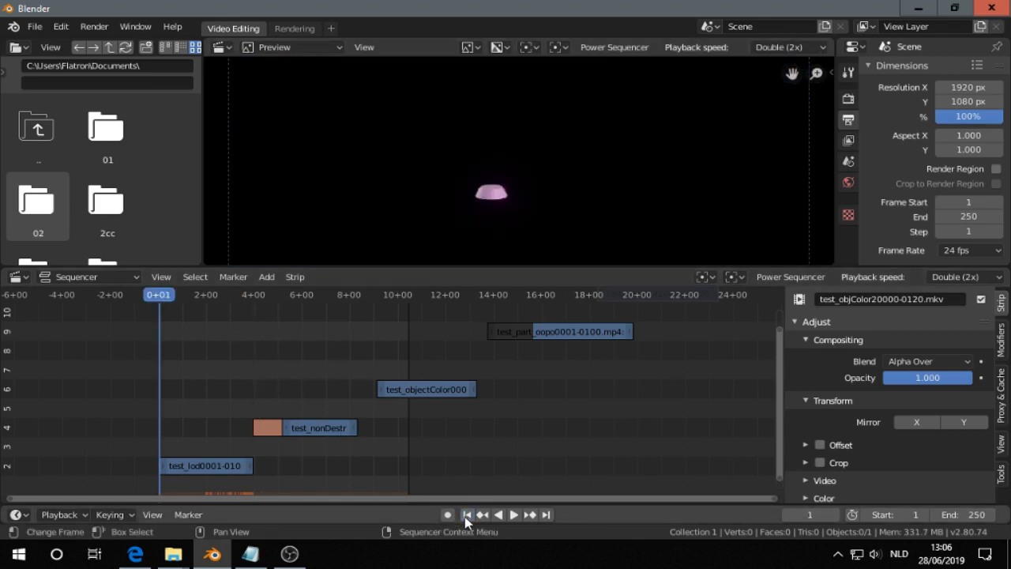
pyautogui.click(514, 514)
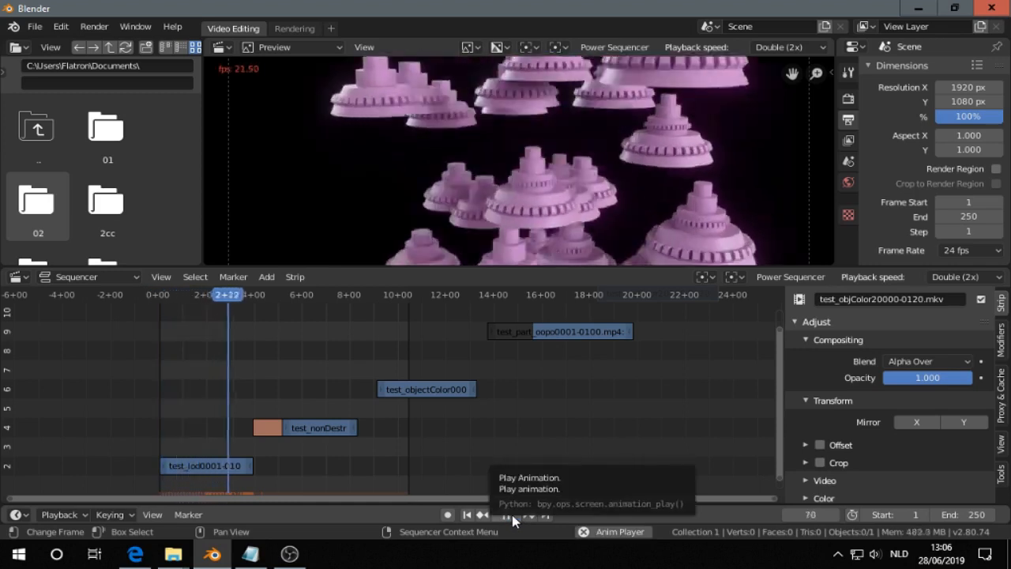
pyautogui.click(508, 514)
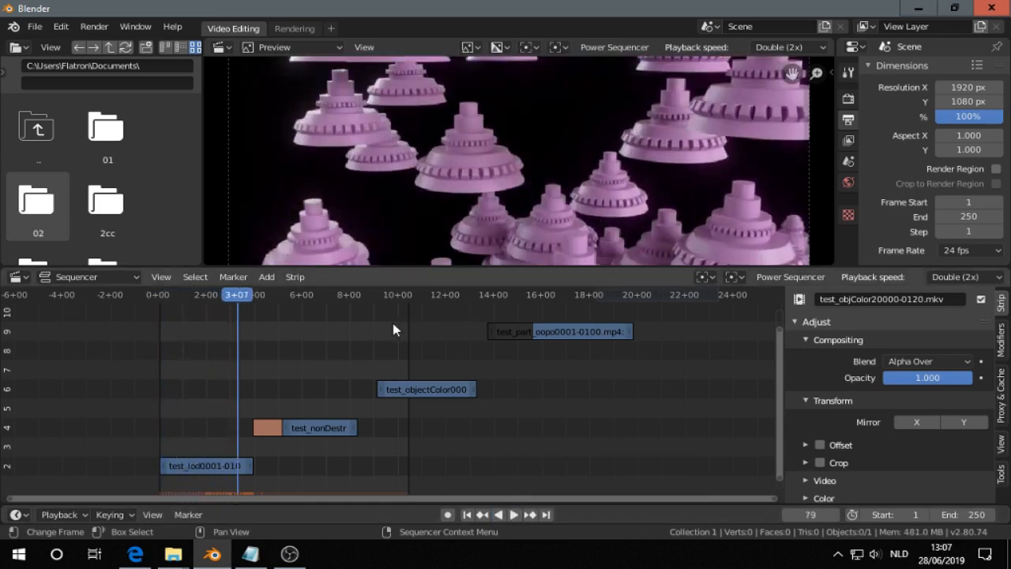
pyautogui.moveTo(337, 350)
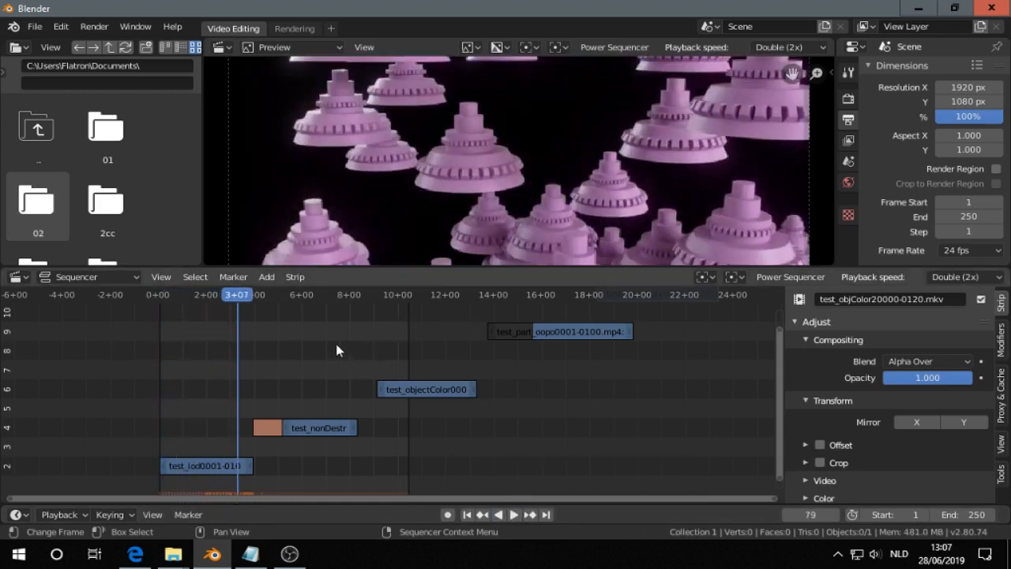
# Cycle playback speed through 1.66x, 1.33x and Triple, ending on Triple (3x).
pyautogui.click(788, 47)
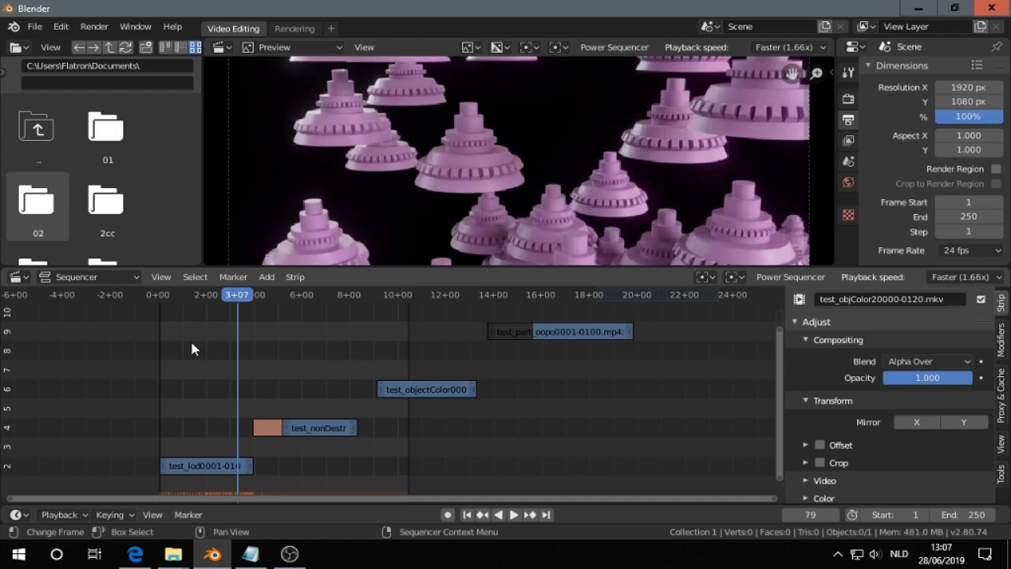
pyautogui.click(789, 47)
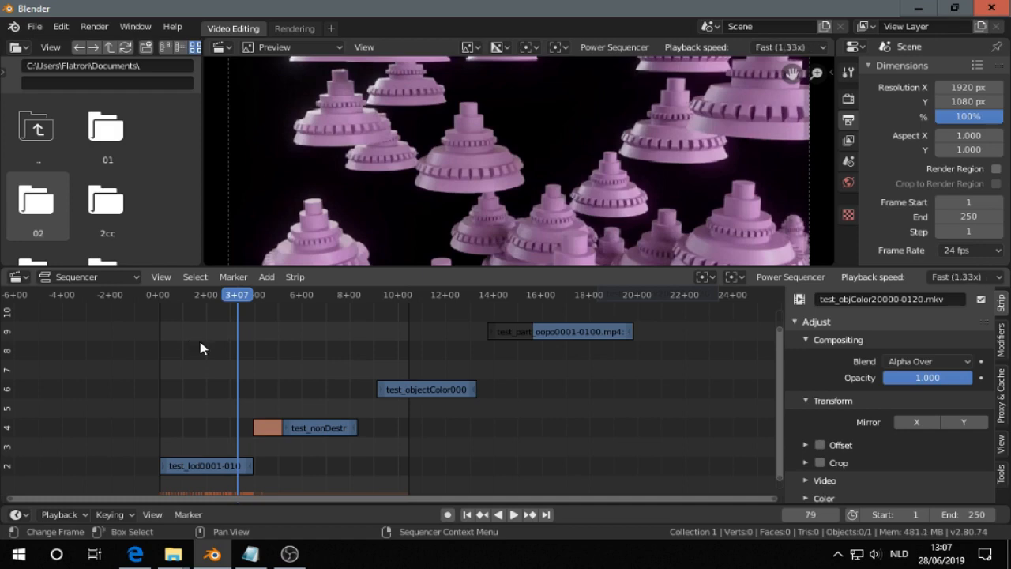
pyautogui.click(782, 46)
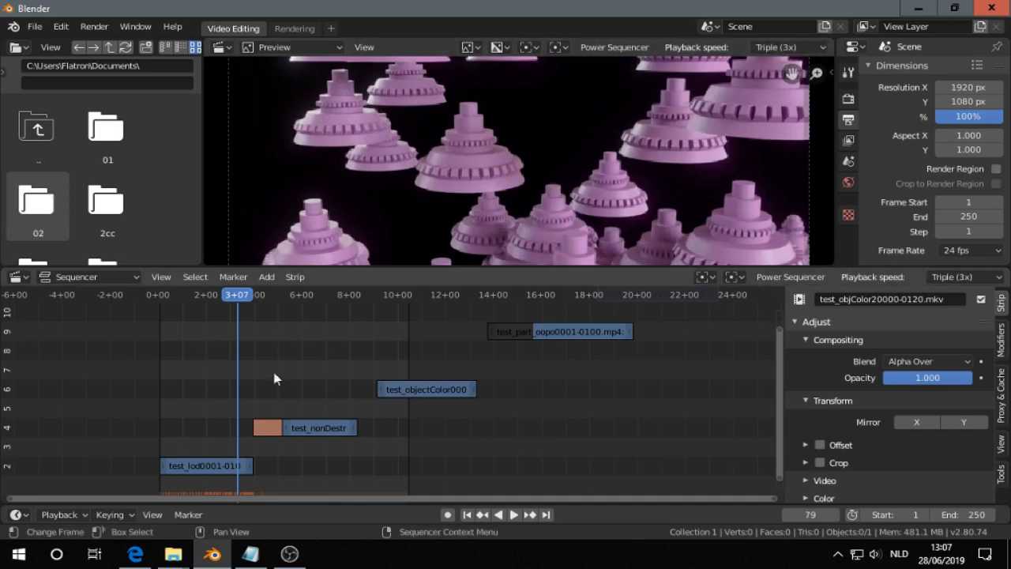
pyautogui.click(789, 47)
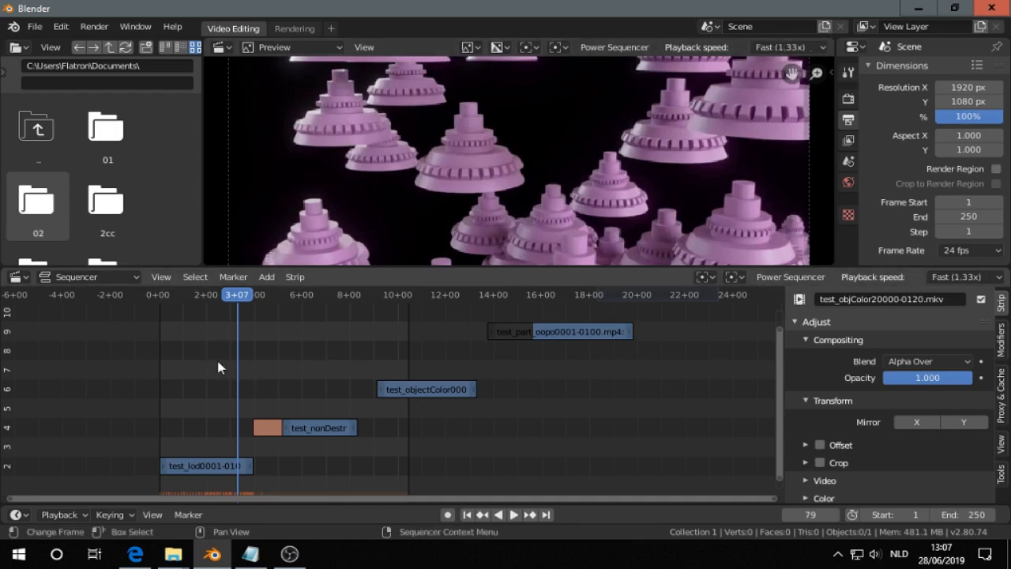
pyautogui.click(789, 47)
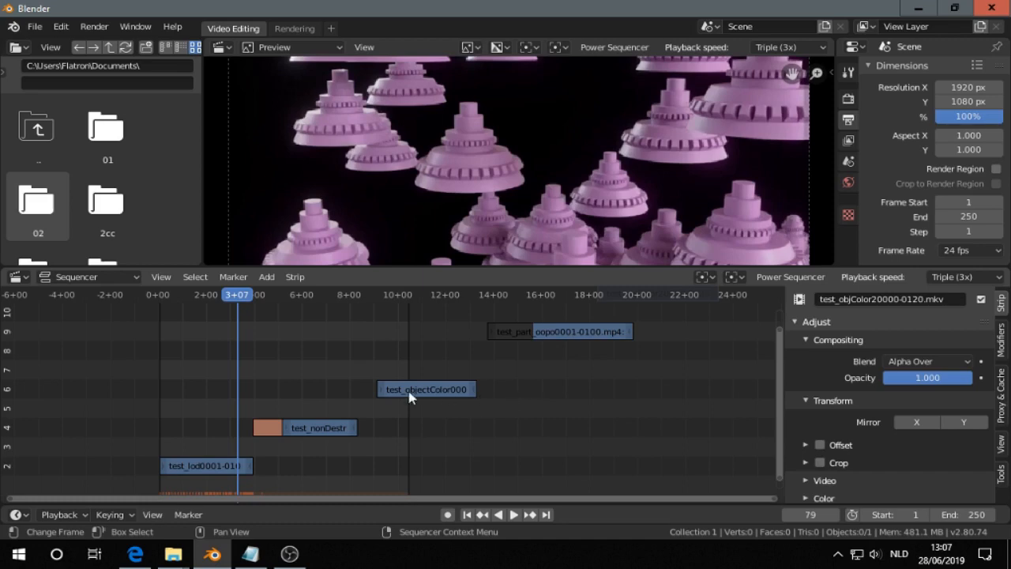
# Bring the oopo and objectColor clips down to channel 2 and snap objectColor against the nonDestructive clip.
pyautogui.click(320, 427)
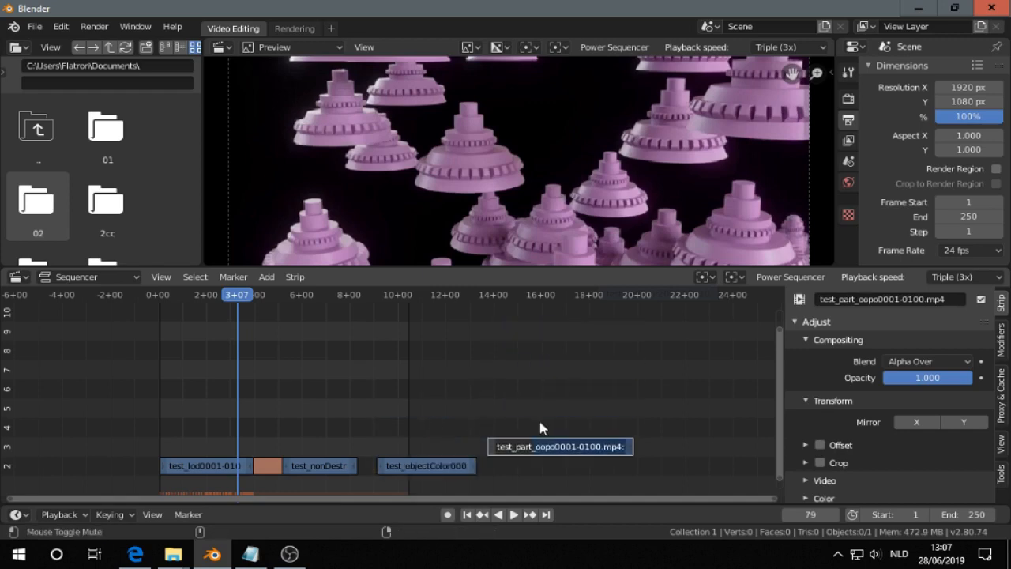
pyautogui.click(426, 466)
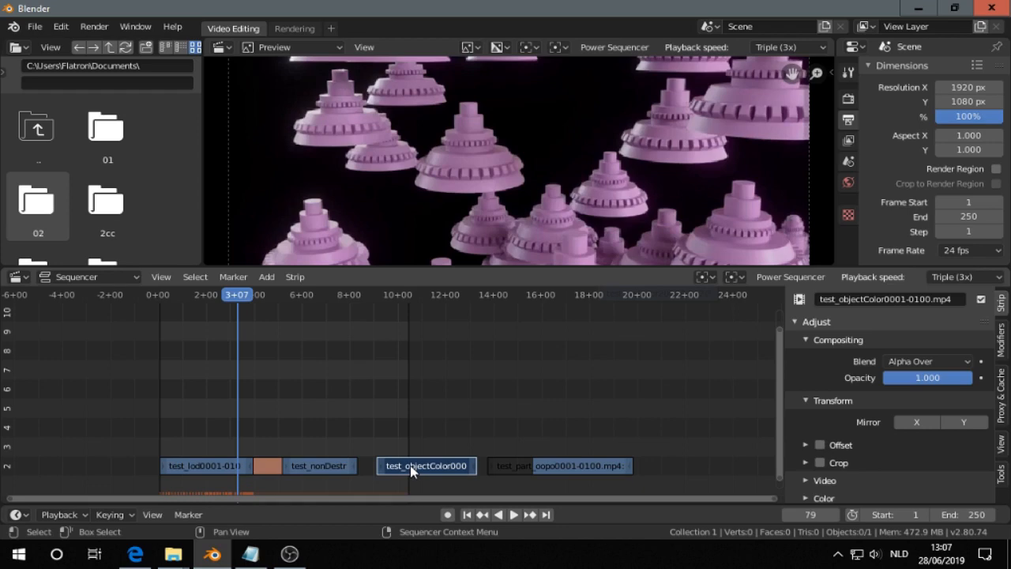
pyautogui.press('g')
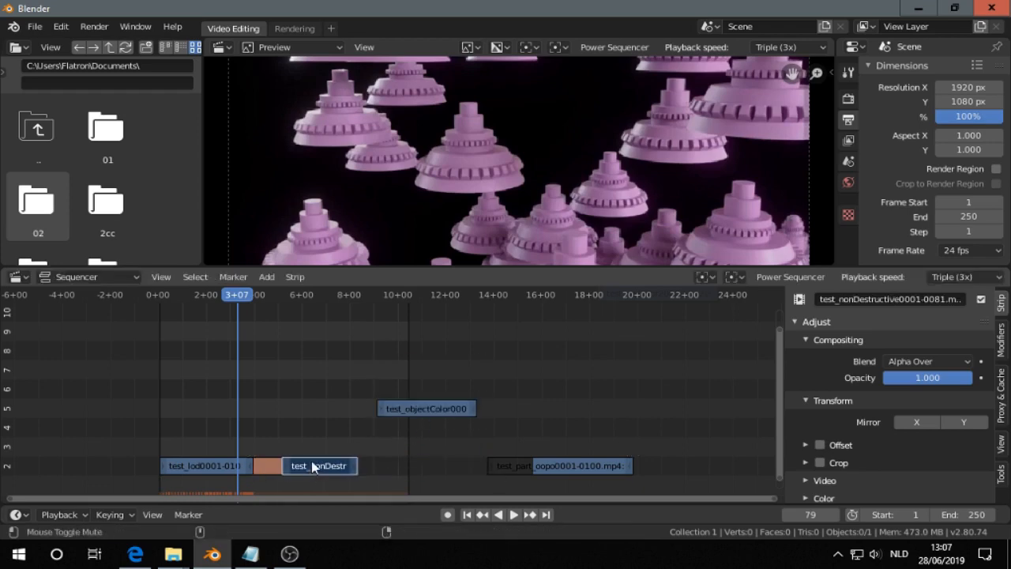
pyautogui.moveTo(319, 465); pyautogui.dragTo(319, 447)
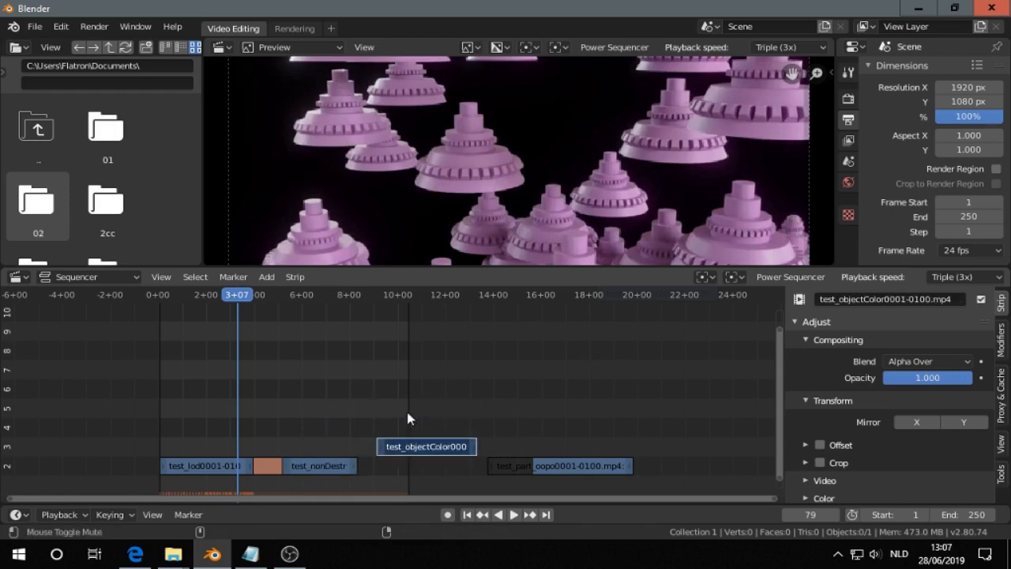
pyautogui.click(320, 466)
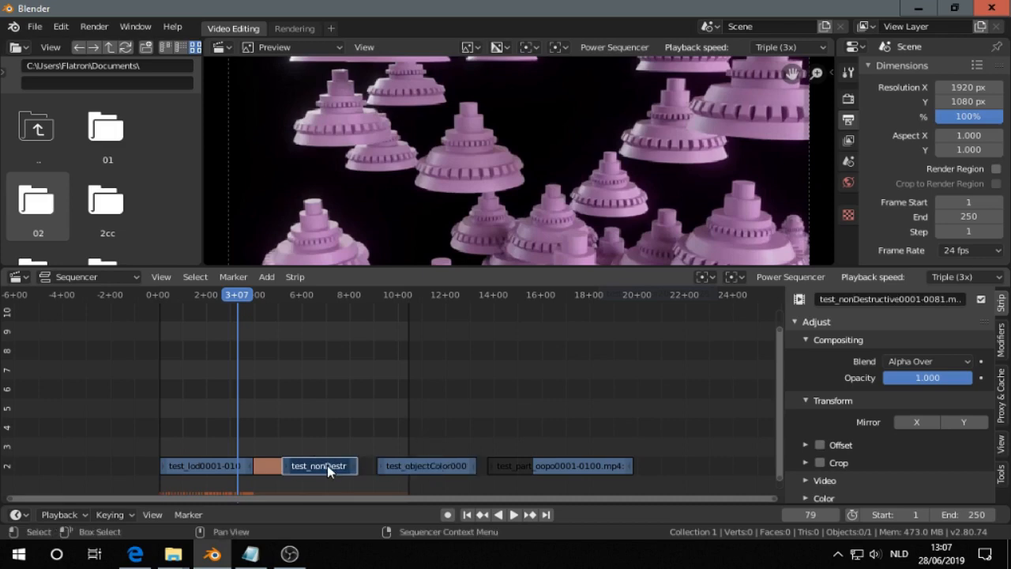
pyautogui.click(407, 465)
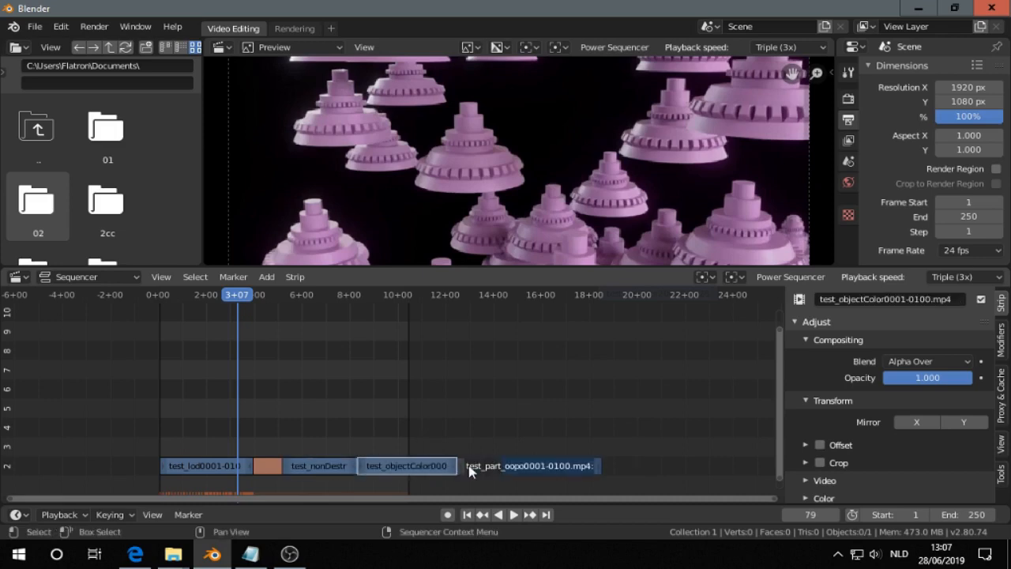
# Check the shortcut notes in Notepad and close them.
pyautogui.click(249, 553)
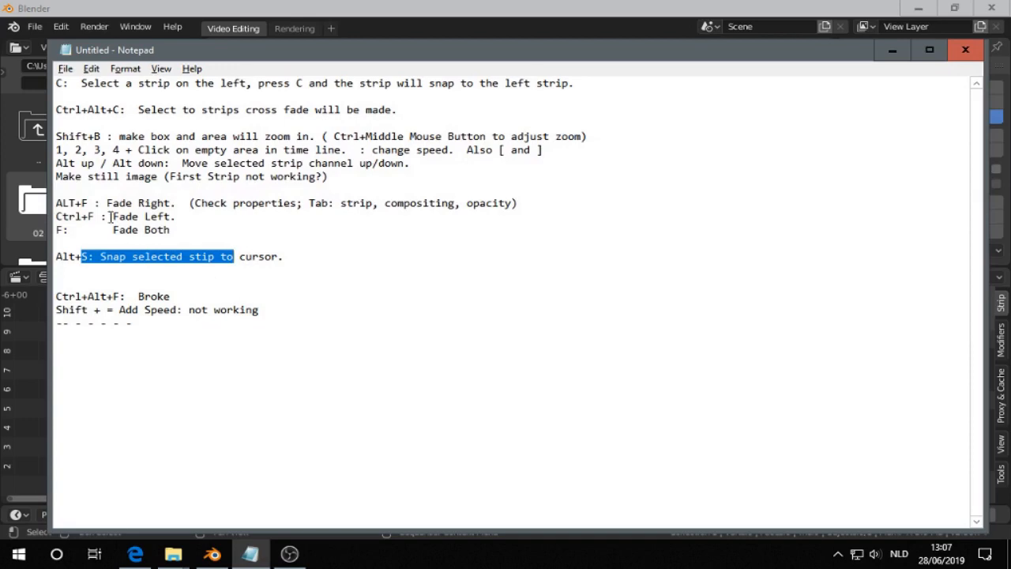
pyautogui.moveTo(965, 50)
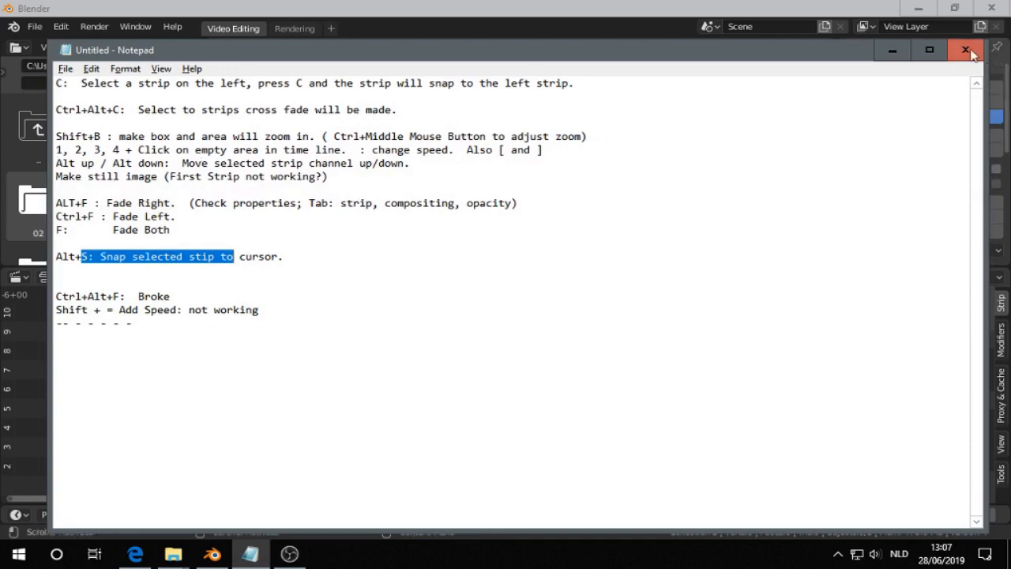
pyautogui.click(964, 49)
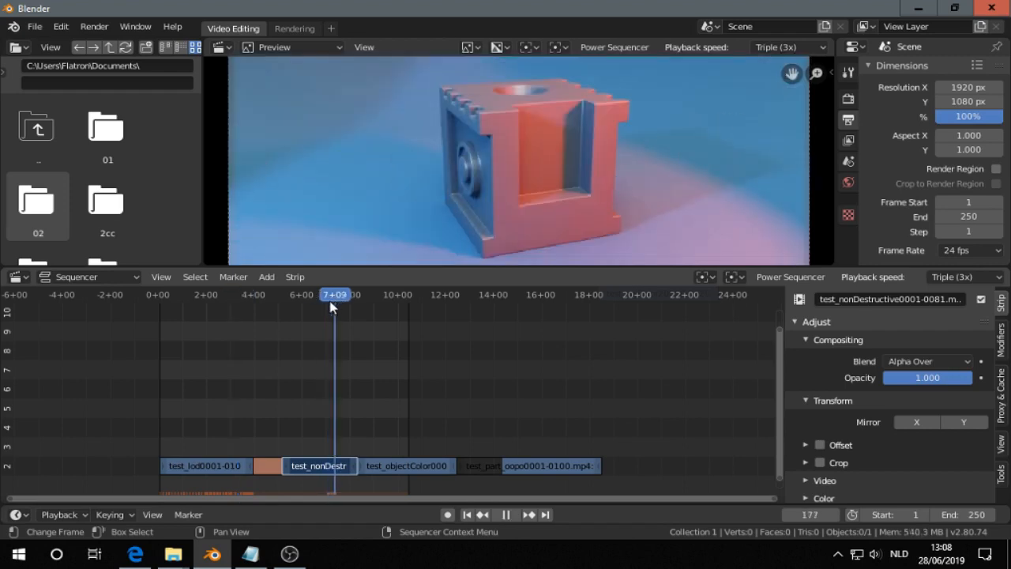
# Park the playhead near frame 174 and bring up the Power Sequencer command list.
pyautogui.click(333, 294)
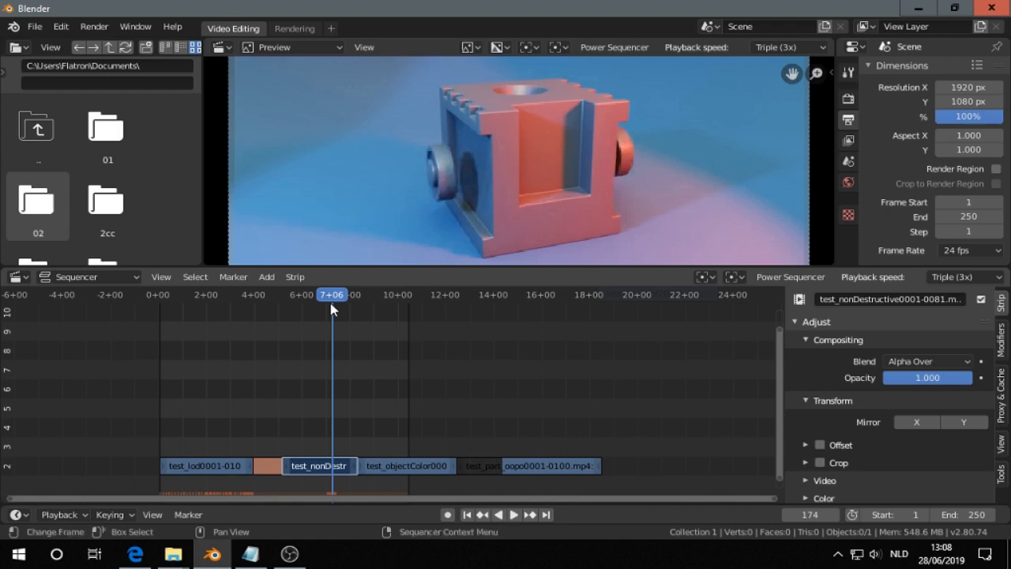
pyautogui.click(613, 48)
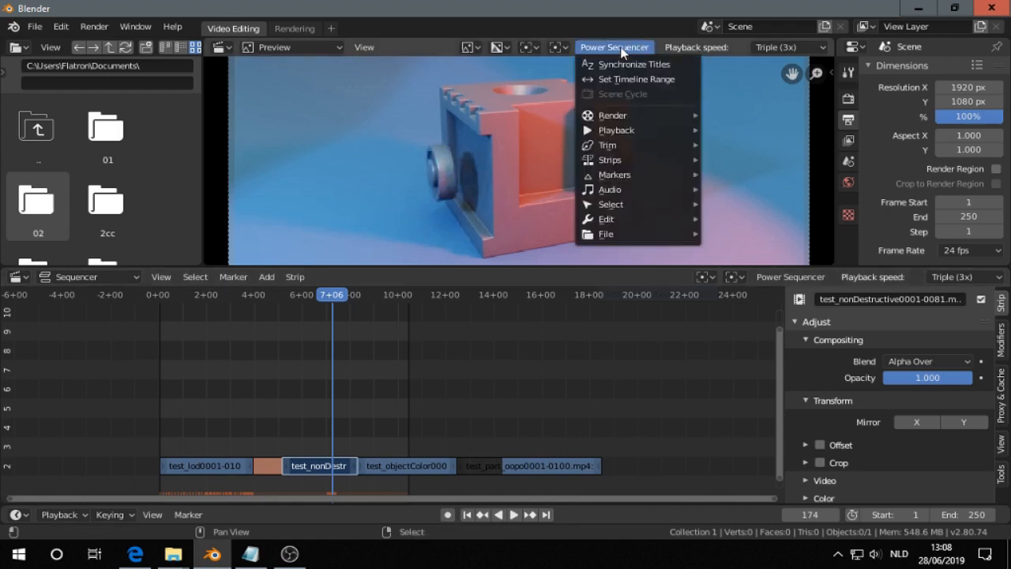
pyautogui.moveTo(609, 160)
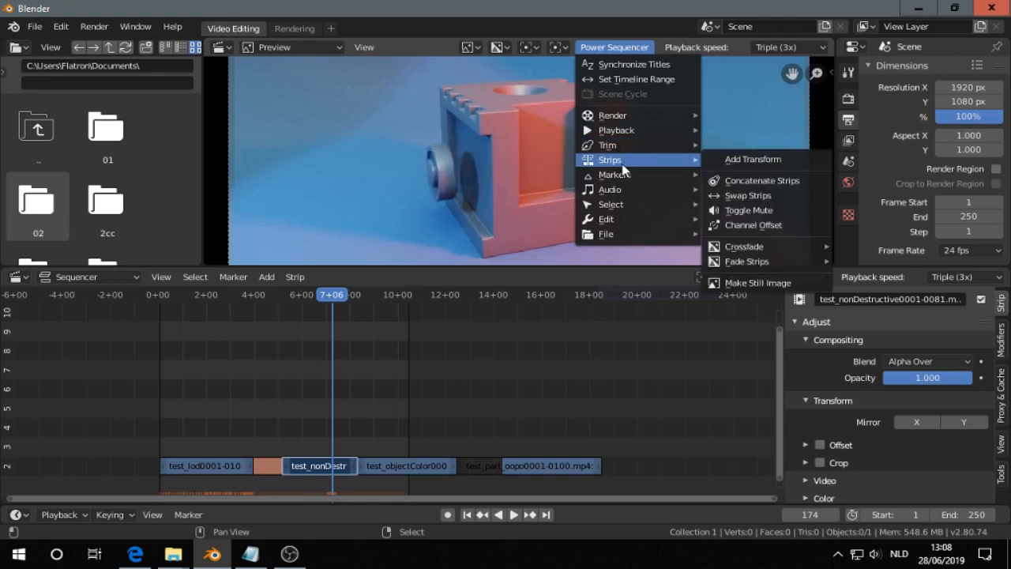
pyautogui.moveTo(607, 219)
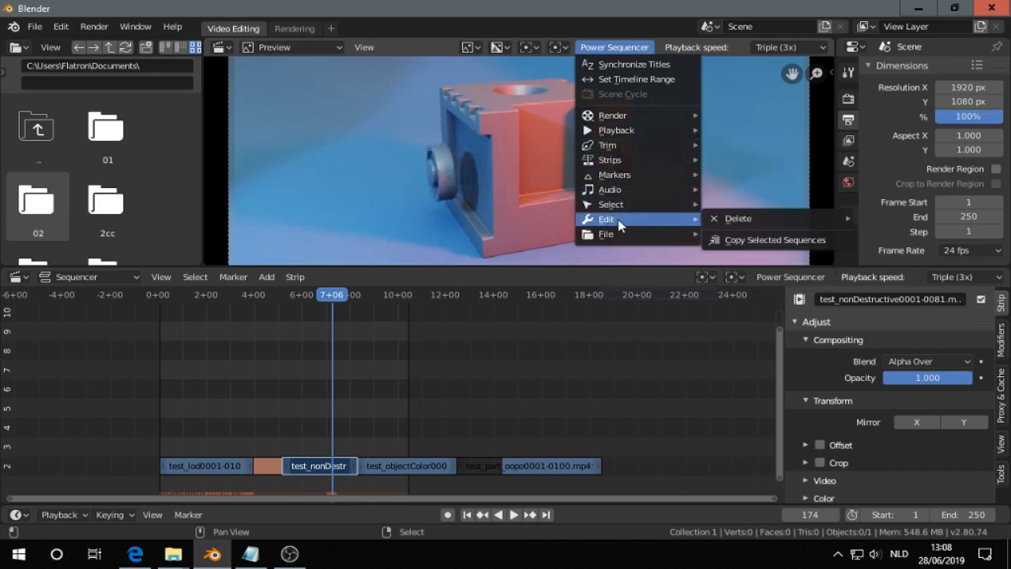
pyautogui.moveTo(610, 160)
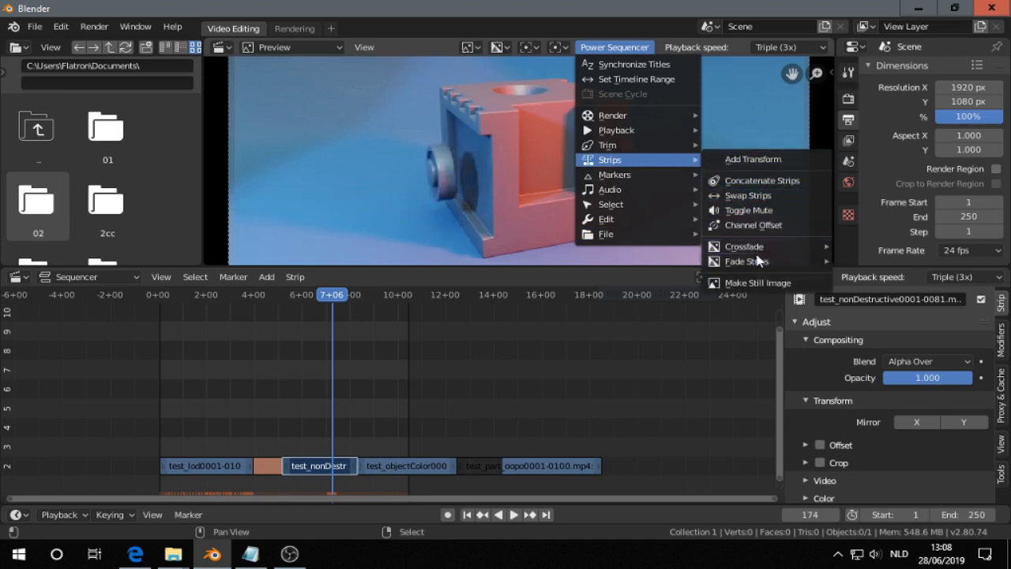
# Make a 2.00-second still image strip ahead of the first clip and play from the start.
pyautogui.click(755, 282)
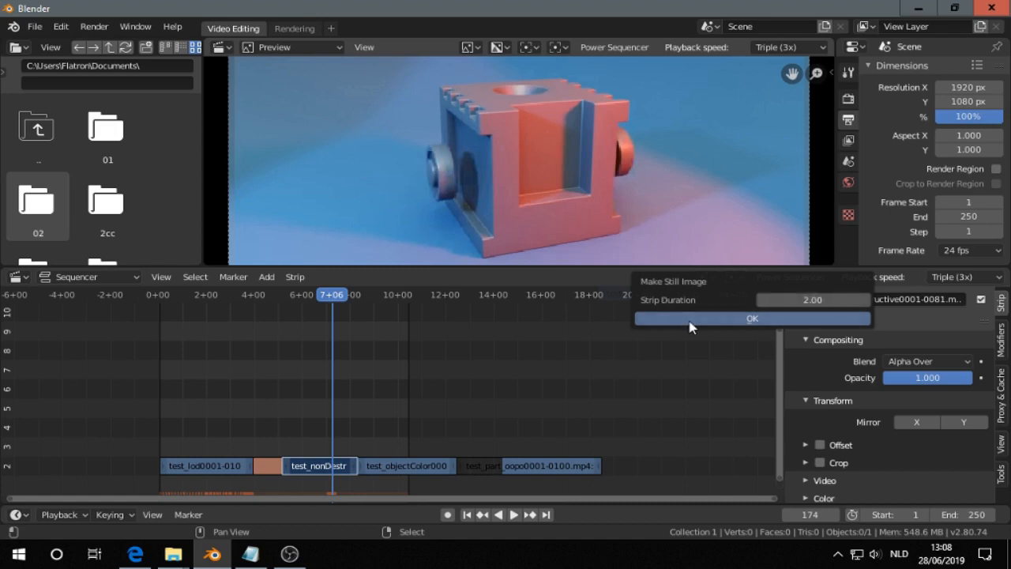
pyautogui.click(751, 318)
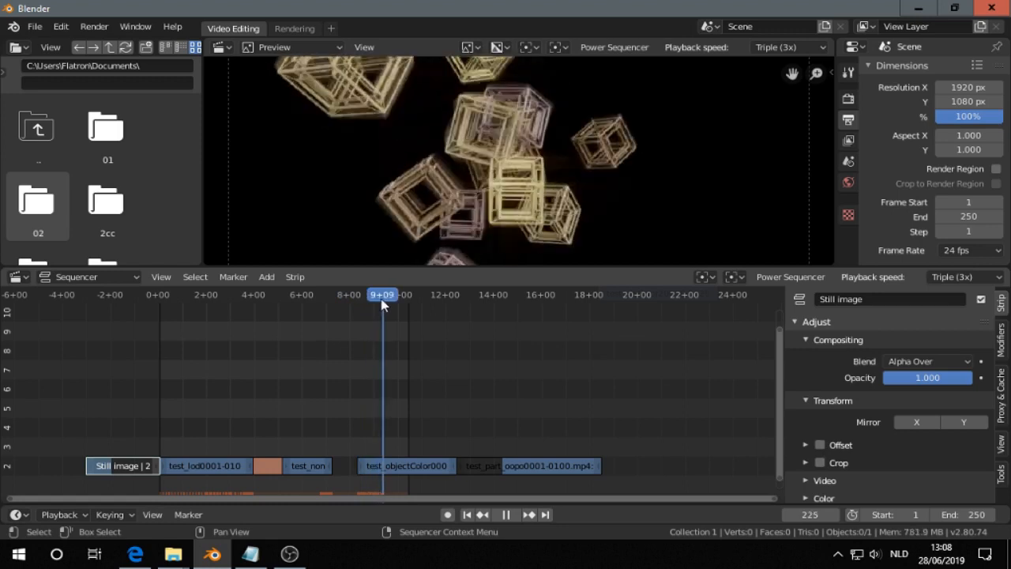
pyautogui.click(513, 515)
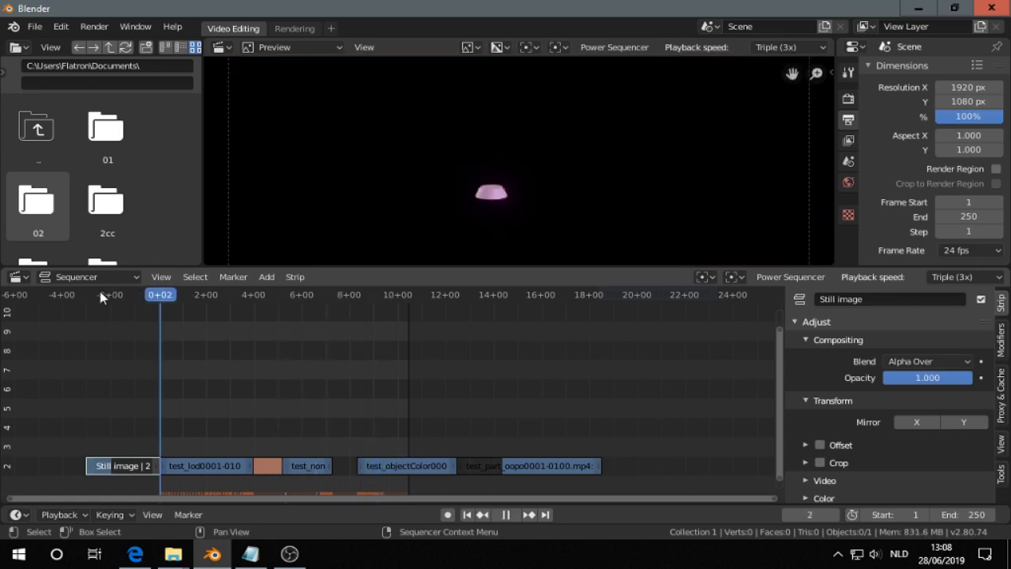
# Stop and restart playback as it passes the still image strip toward frame 210.
pyautogui.click(512, 515)
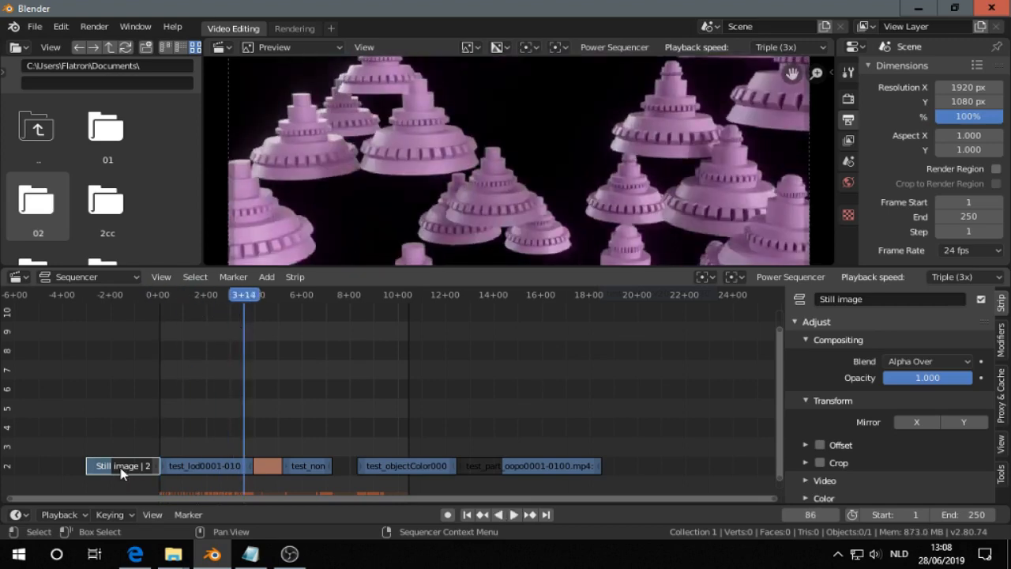
pyautogui.click(513, 514)
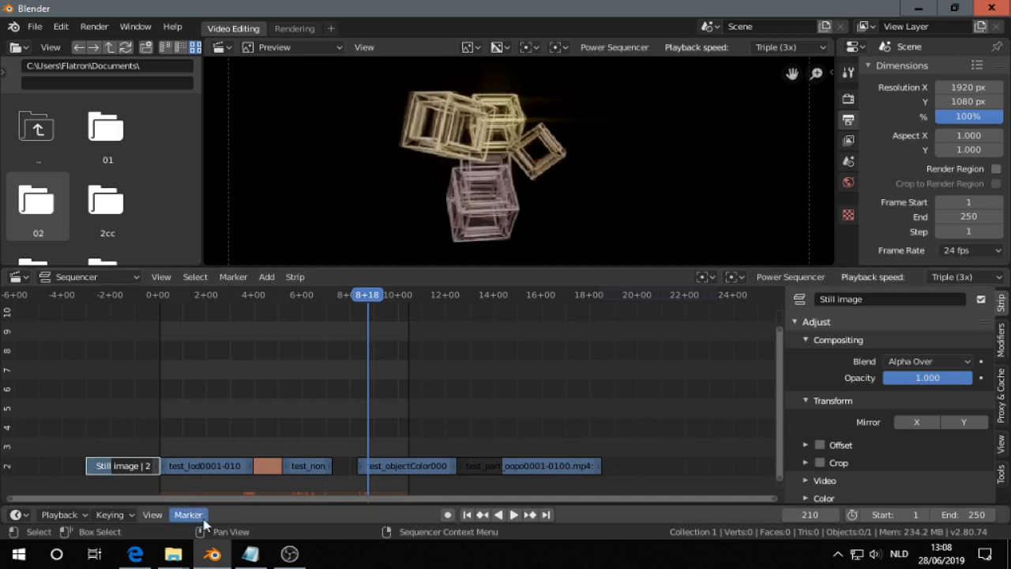
pyautogui.moveTo(383, 379)
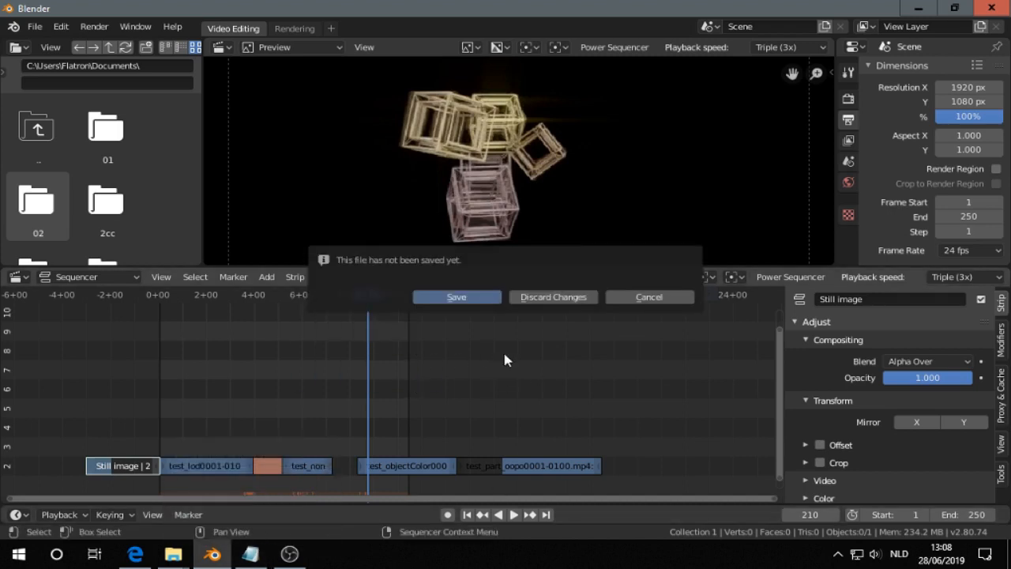
# Discard changes, then add the lod, nonDestructive and objColor movie clips from the renders folder onto channel 2.
pyautogui.click(553, 296)
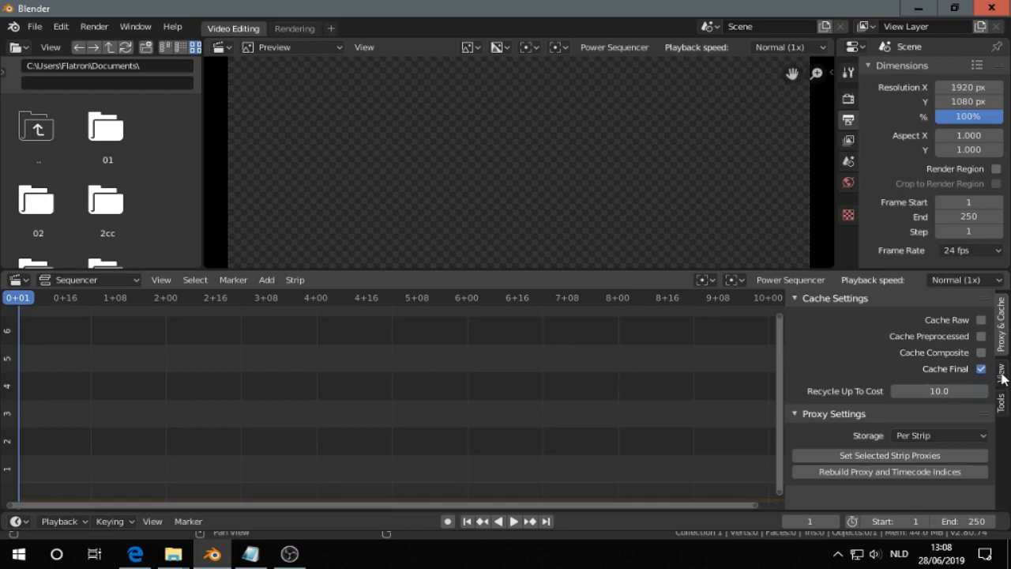
pyautogui.click(107, 127)
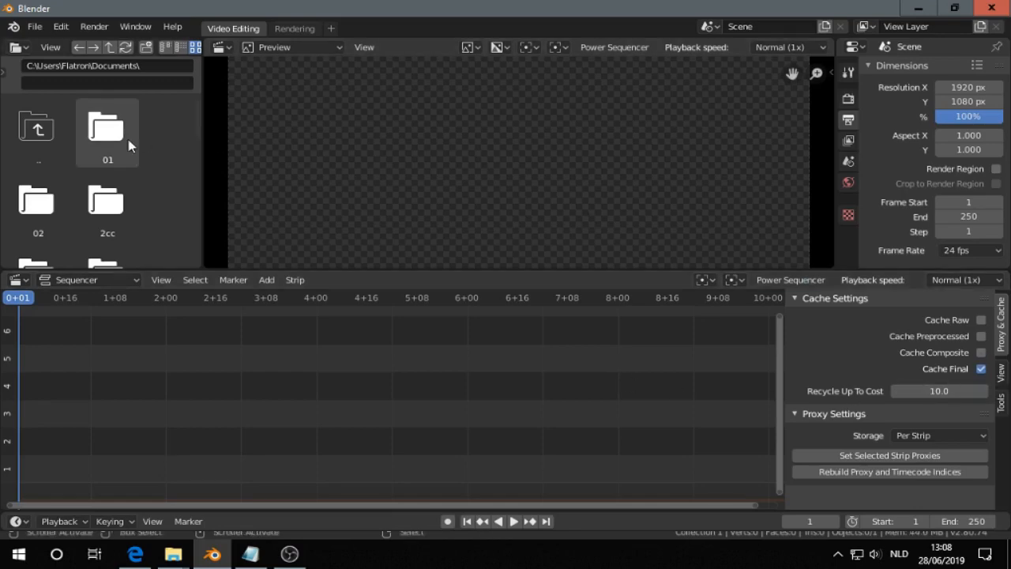
pyautogui.click(267, 279)
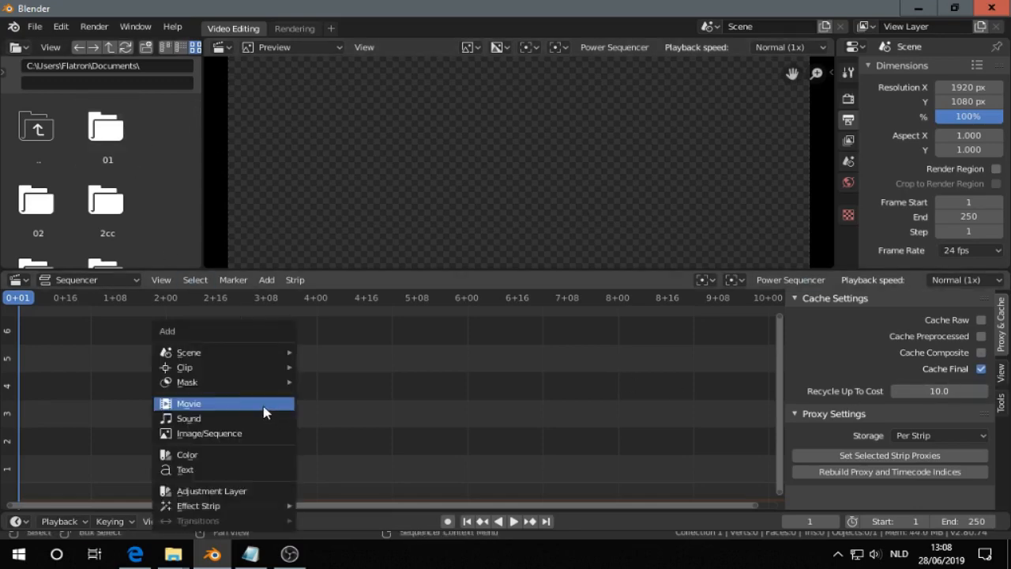
pyautogui.click(189, 403)
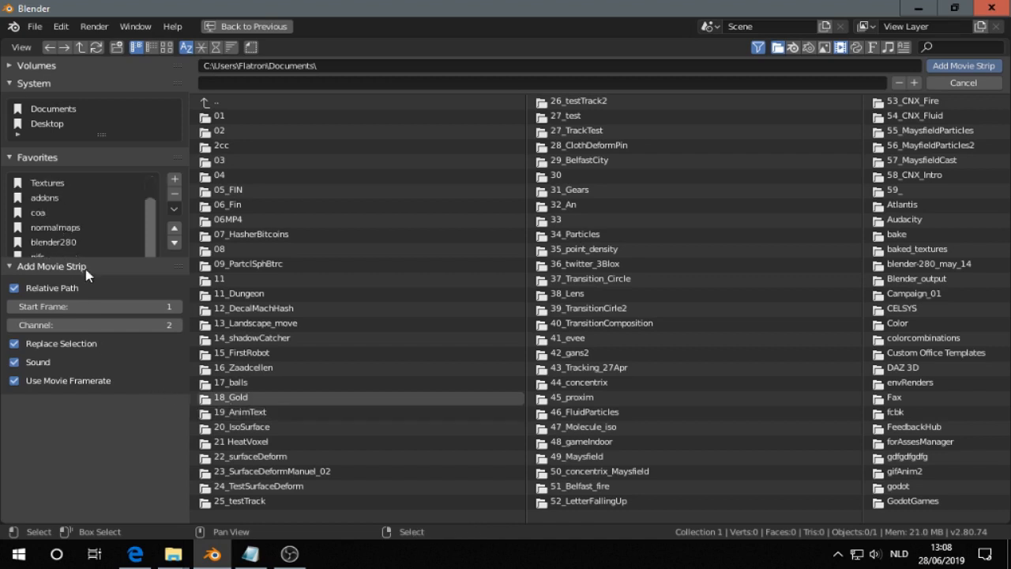
pyautogui.click(46, 315)
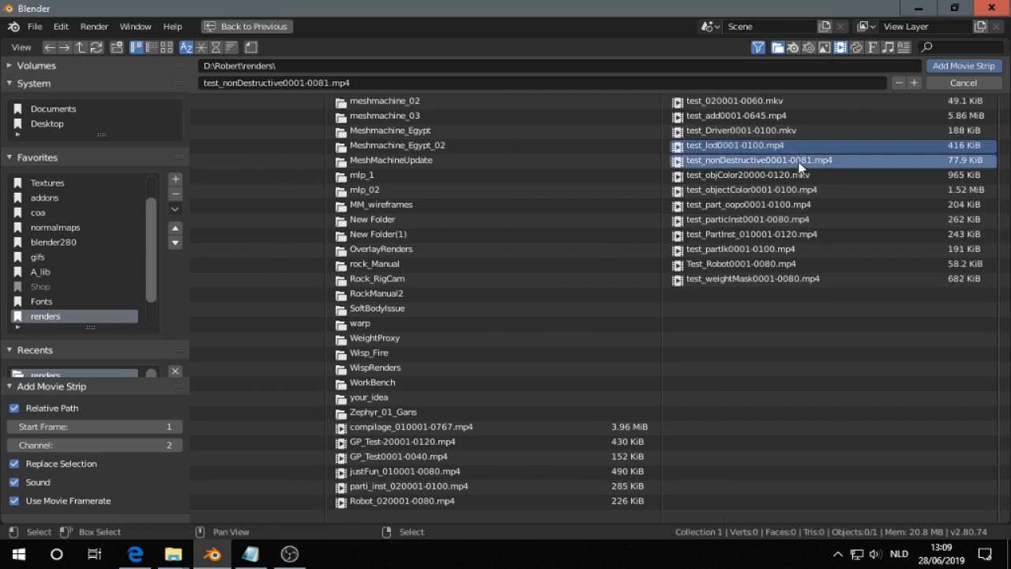
pyautogui.click(963, 65)
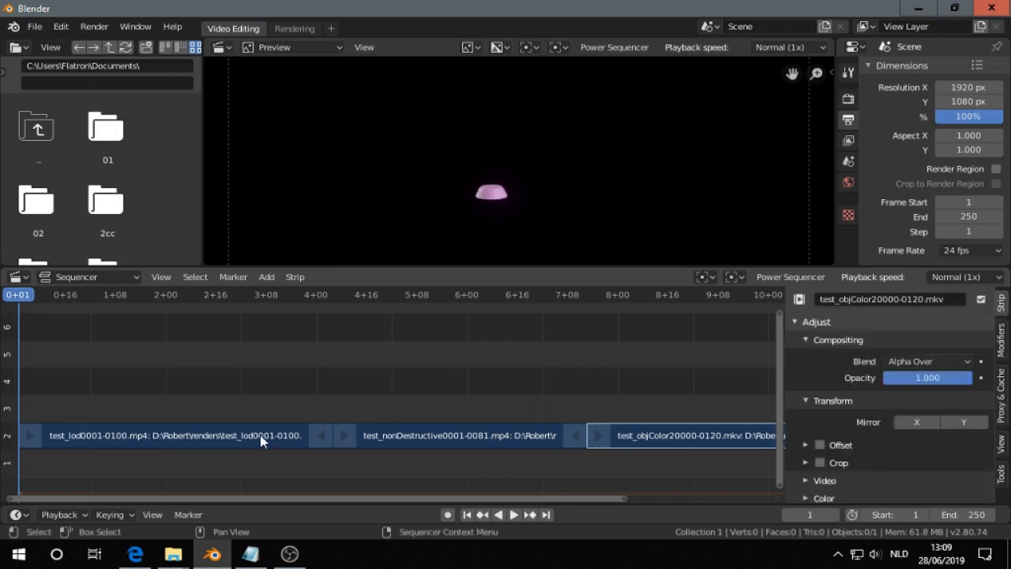
# Make a still image from the test_lod clip via Power Sequencer > Strips, confirming the dialog.
pyautogui.click(512, 514)
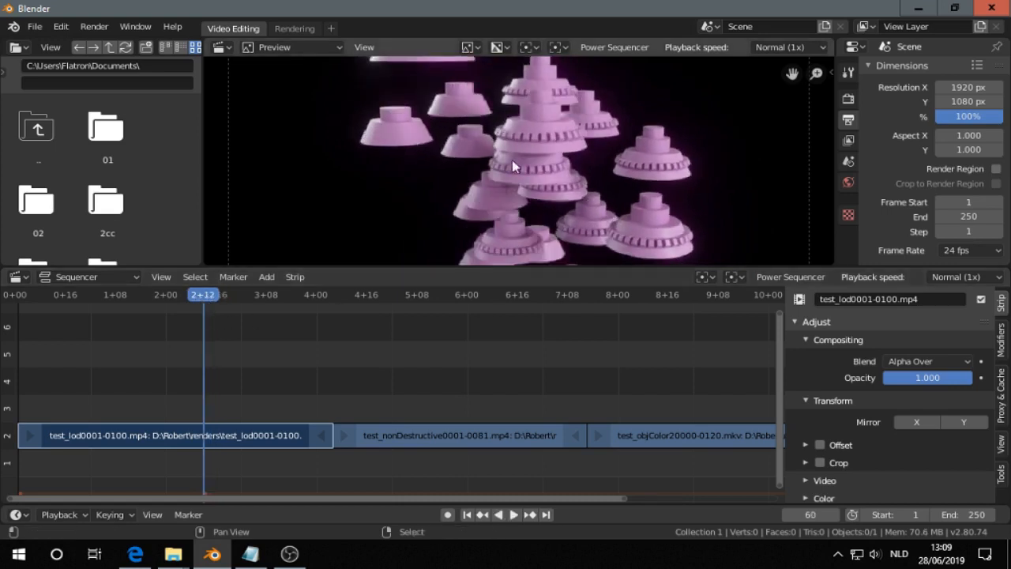
pyautogui.click(613, 47)
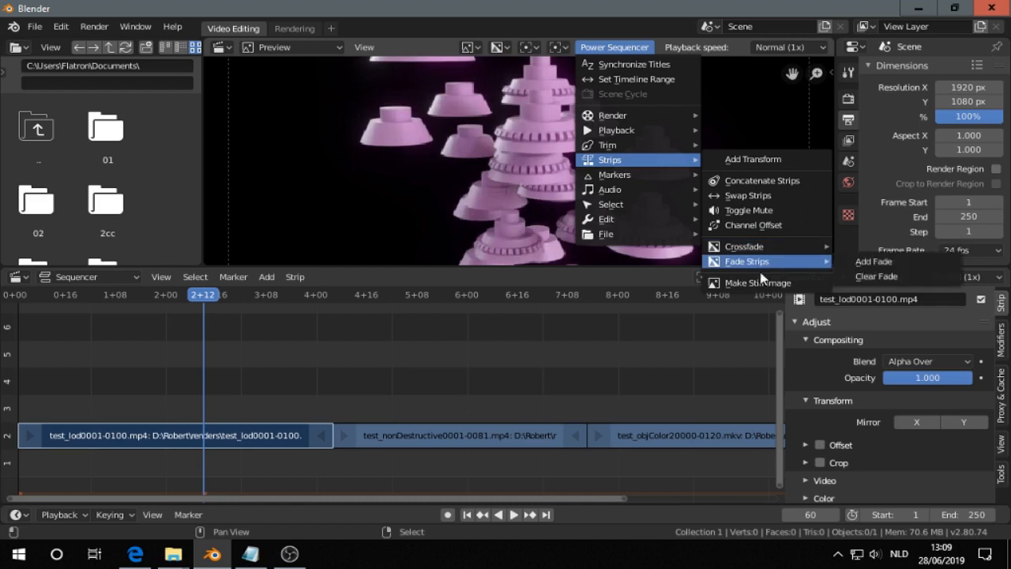
pyautogui.click(758, 282)
pyautogui.write('2')
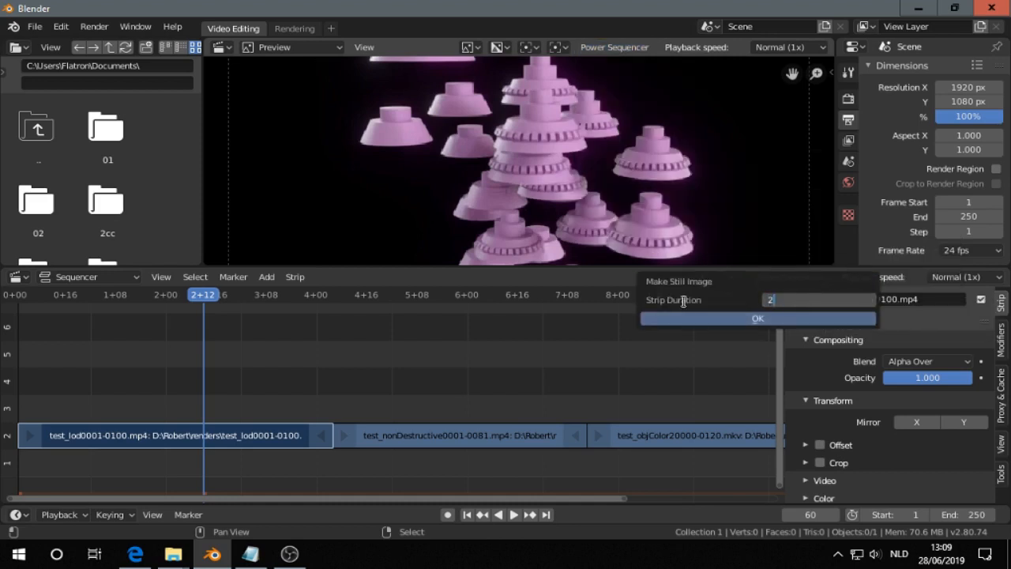
pyautogui.click(756, 317)
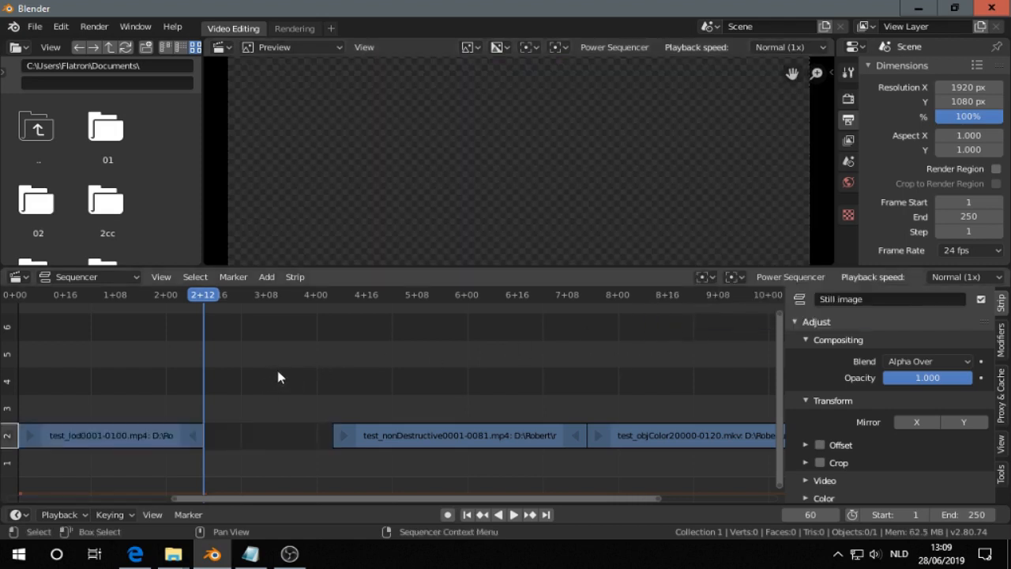
pyautogui.moveTo(255, 414)
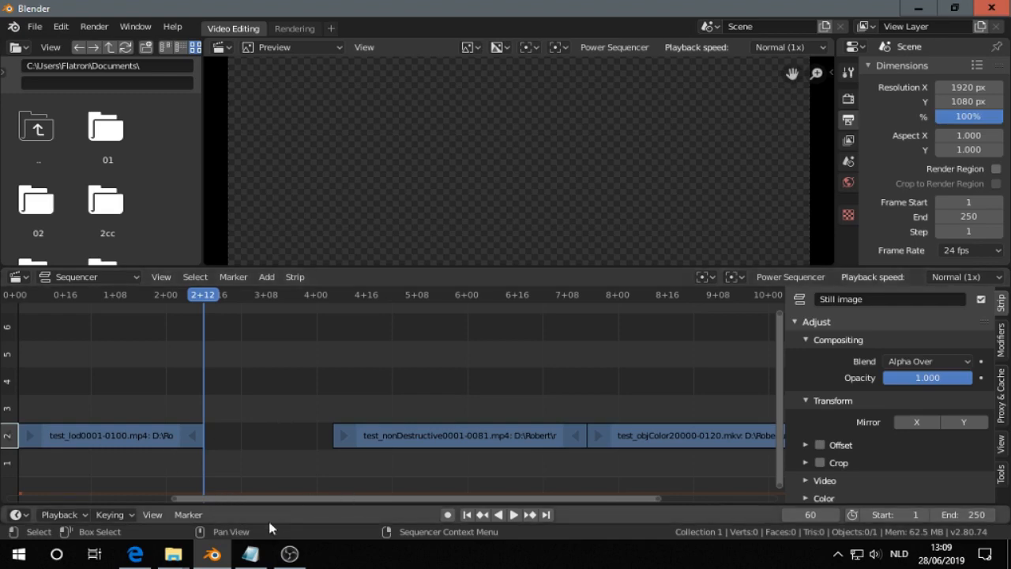
pyautogui.moveTo(123, 308)
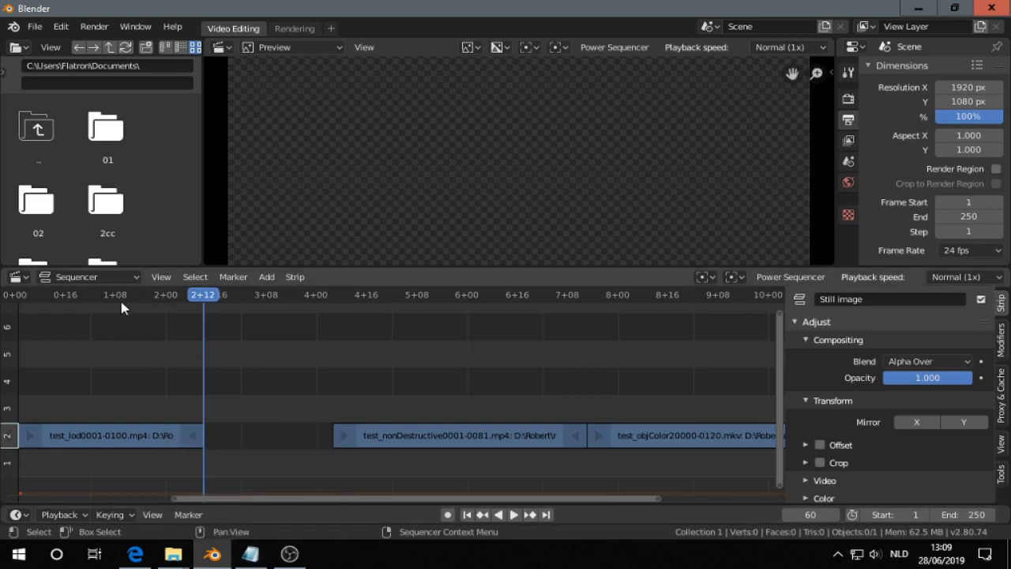
# Scrub past the cut at 2+12 to see the gap, then bring the Notepad shortcut notes forward.
pyautogui.click(514, 514)
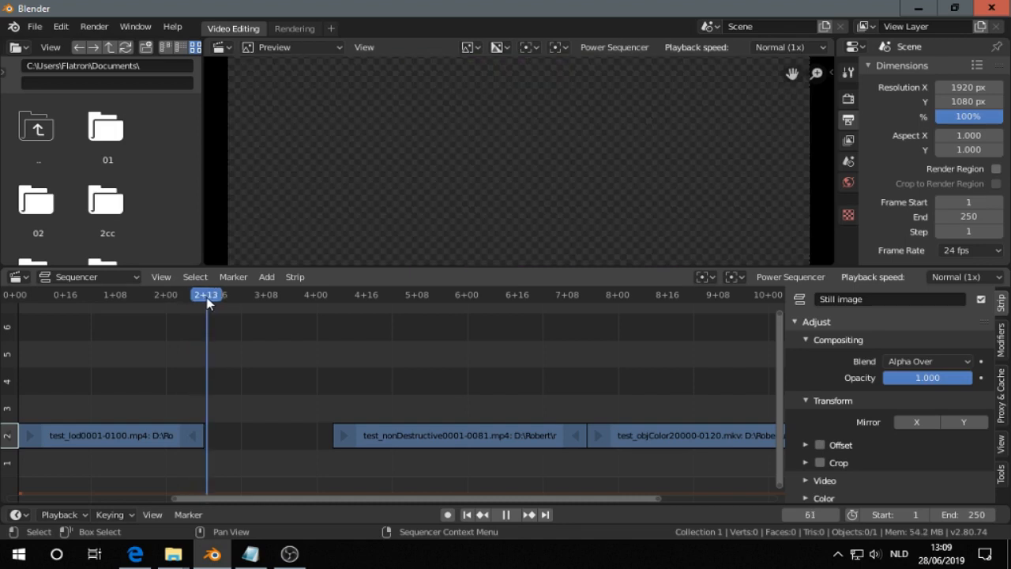
pyautogui.click(338, 295)
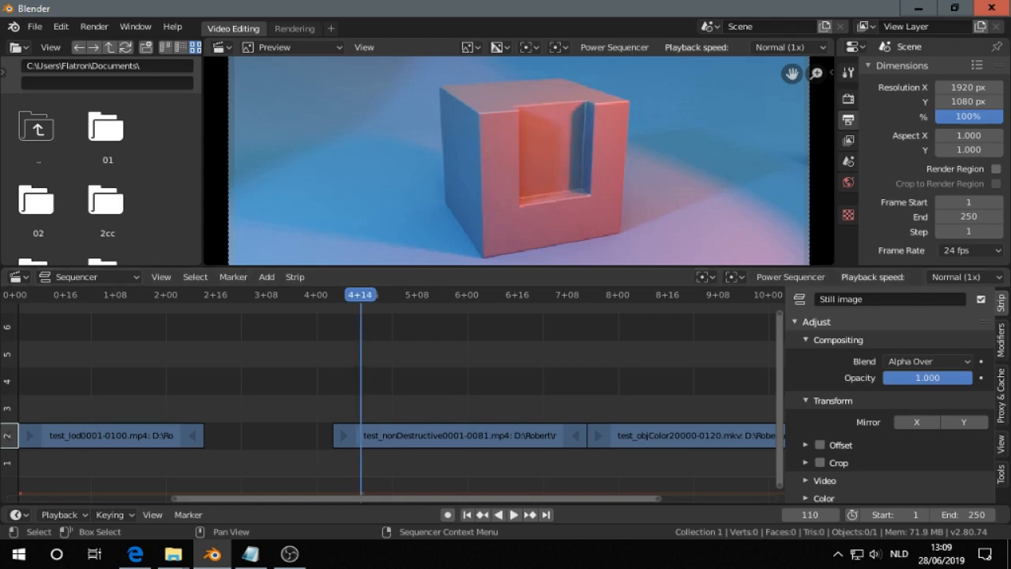
pyautogui.click(248, 553)
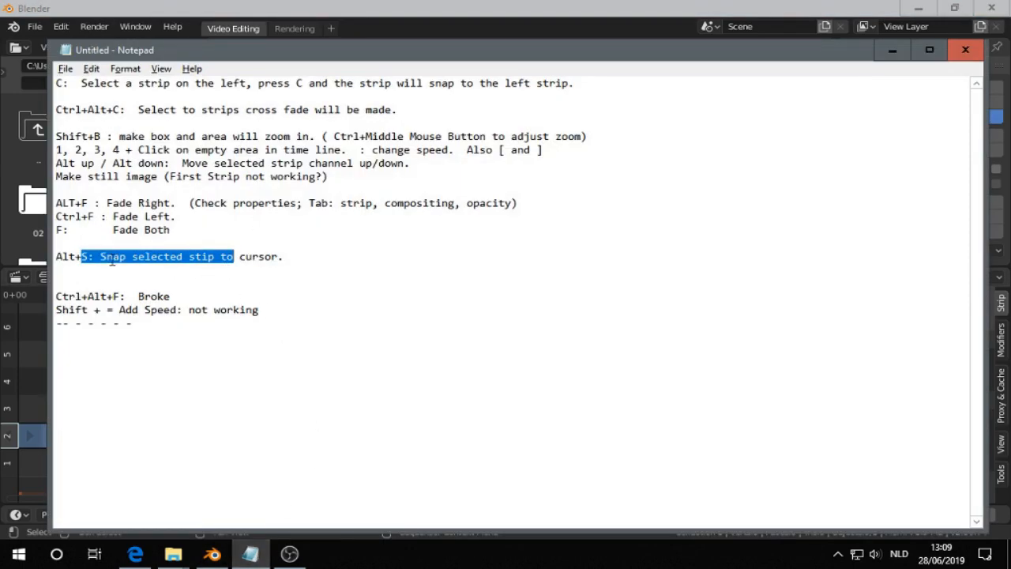
# Review the shortcut notes, then minimise Notepad to return to the Blender sequencer.
pyautogui.click(111, 203)
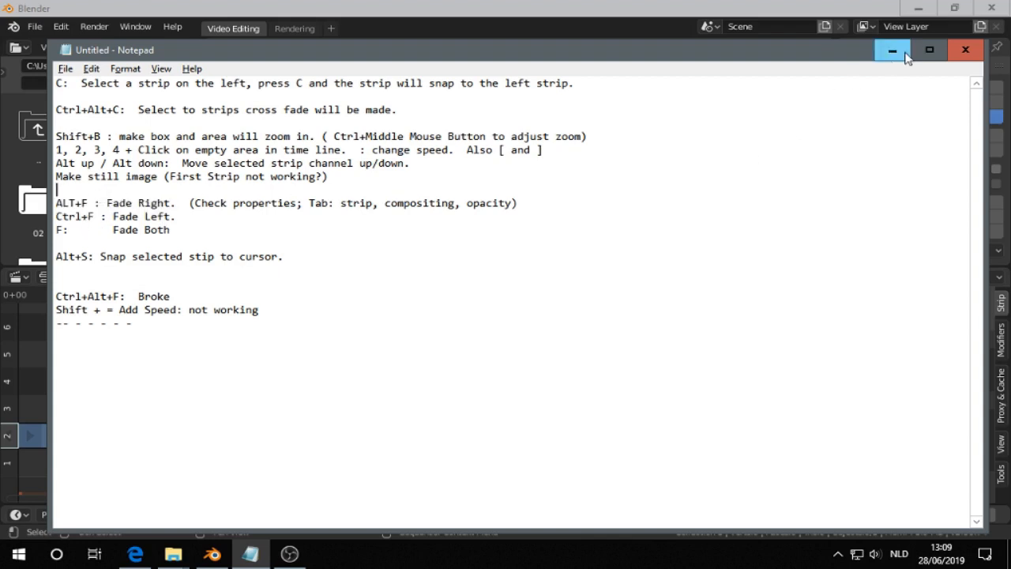
pyautogui.click(891, 49)
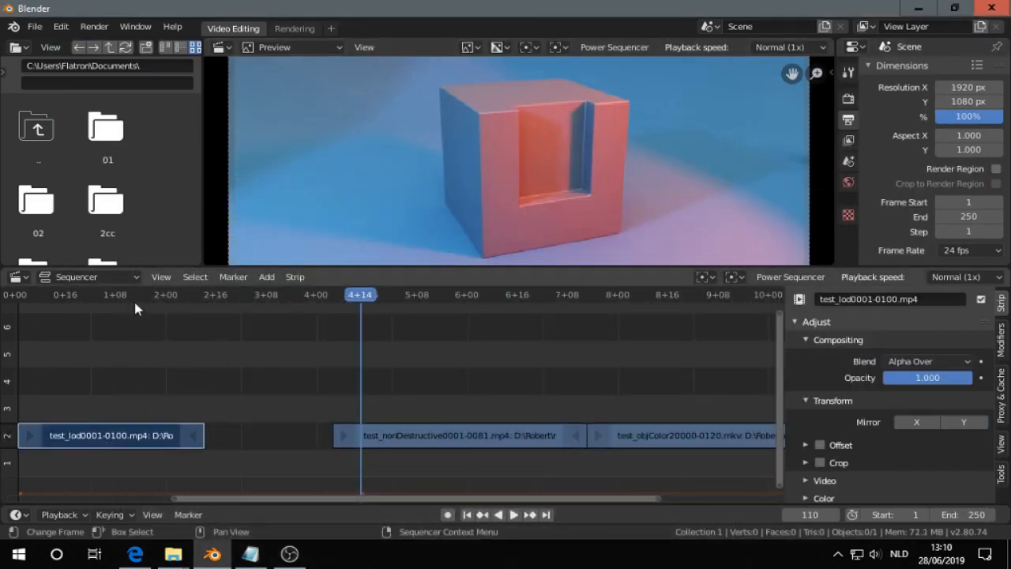
# Add a fade to the test_lod clip and move test_nonDestructive earlier.
pyautogui.click(512, 514)
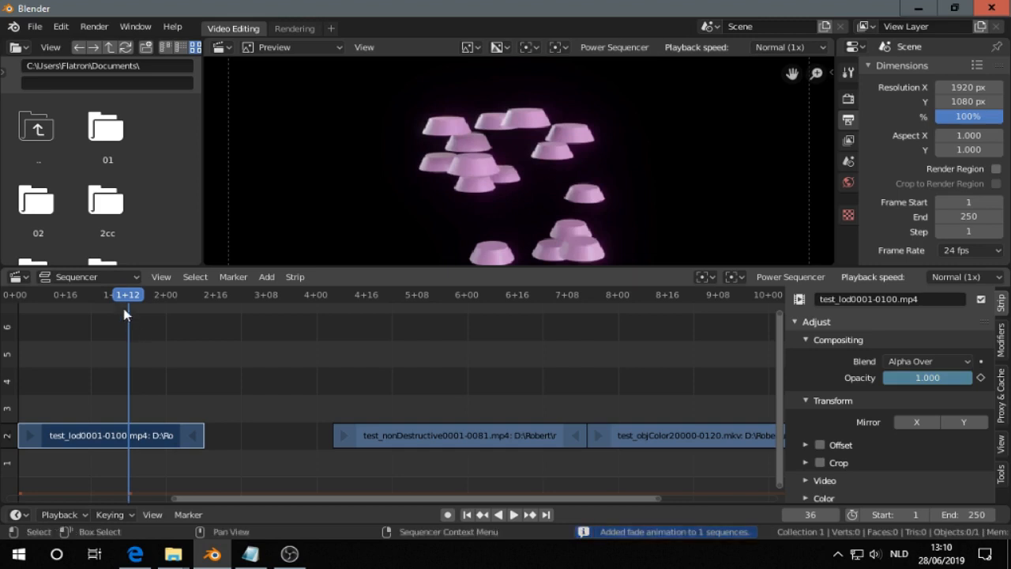
pyautogui.click(514, 514)
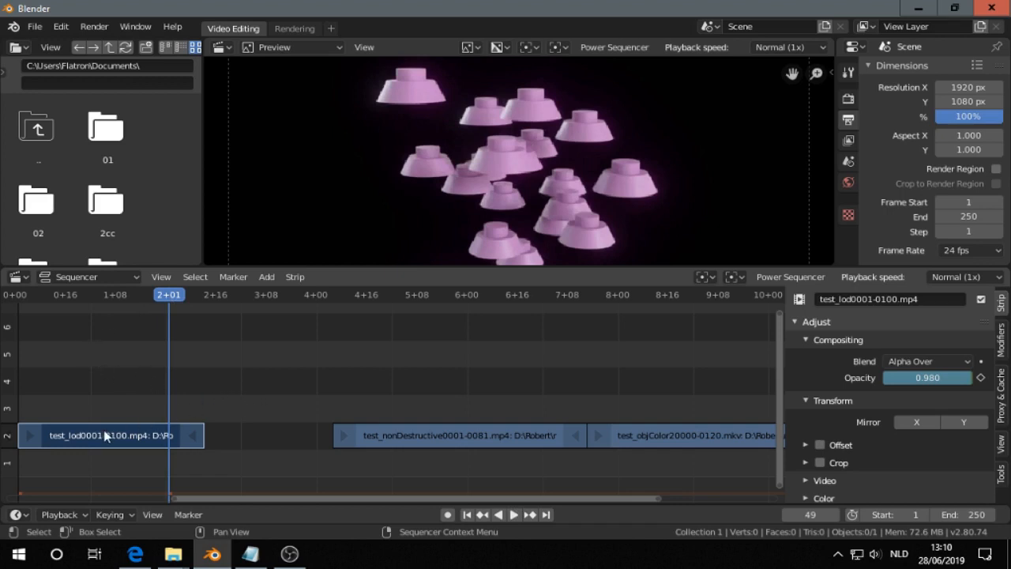
pyautogui.click(459, 435)
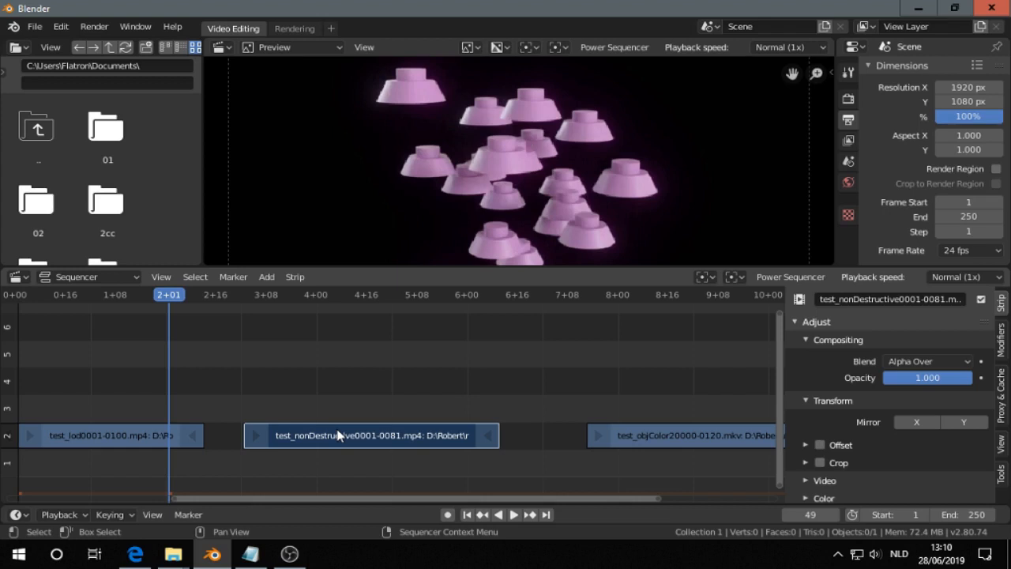
# Add a fade to test_nonDestructive and scrub through it to check the result.
pyautogui.click(316, 294)
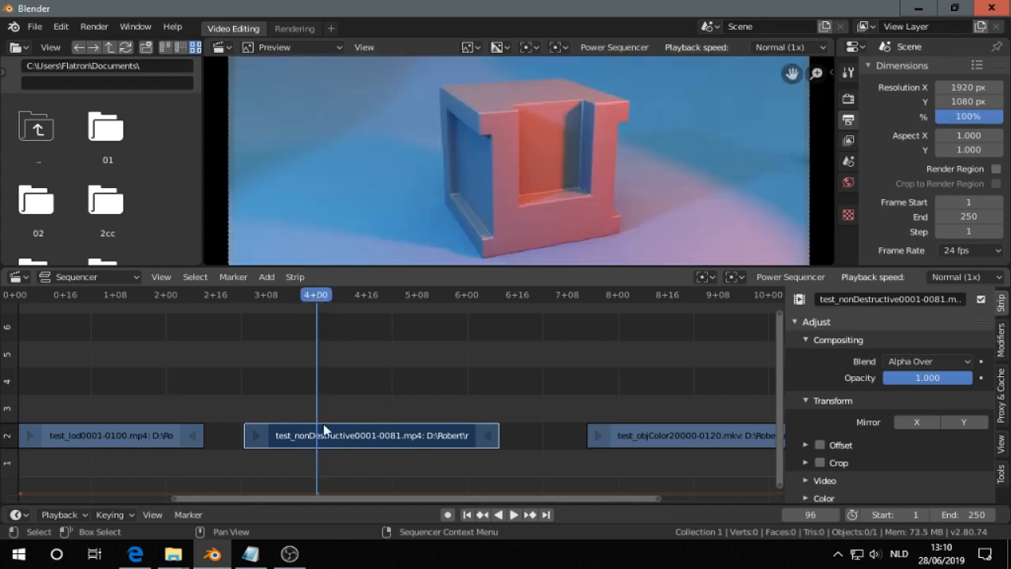
pyautogui.moveTo(342, 449)
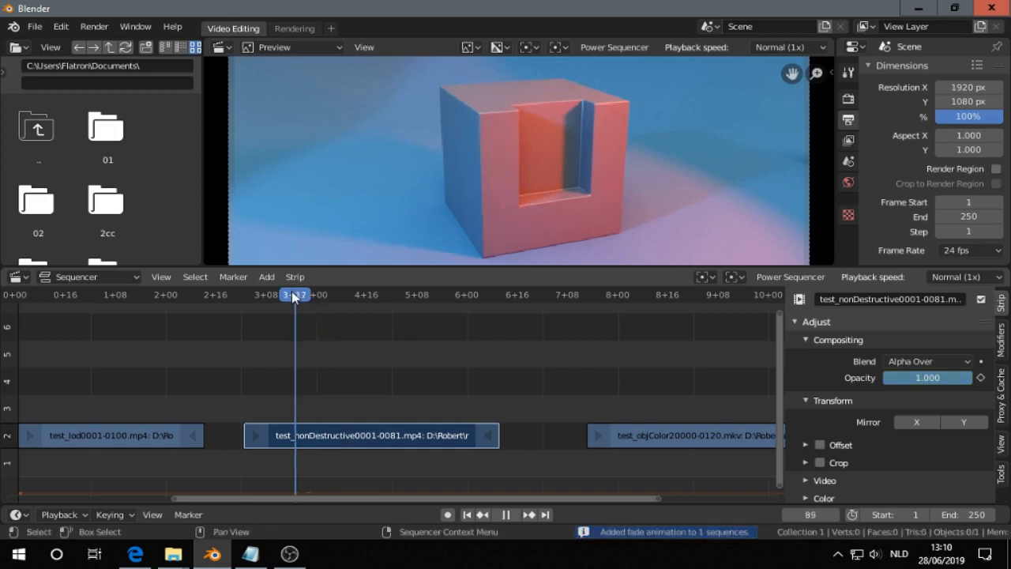
pyautogui.click(363, 294)
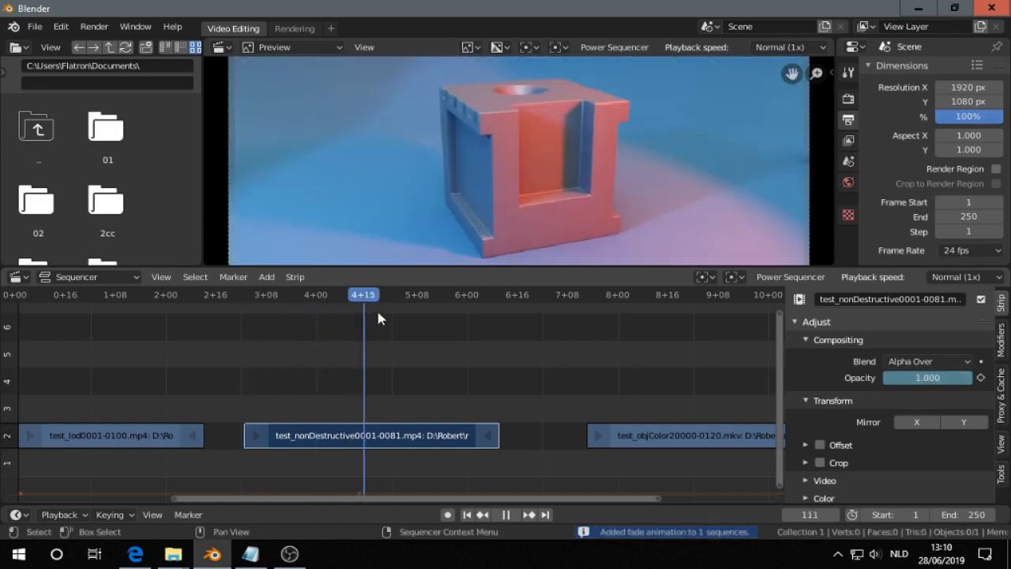
pyautogui.click(356, 295)
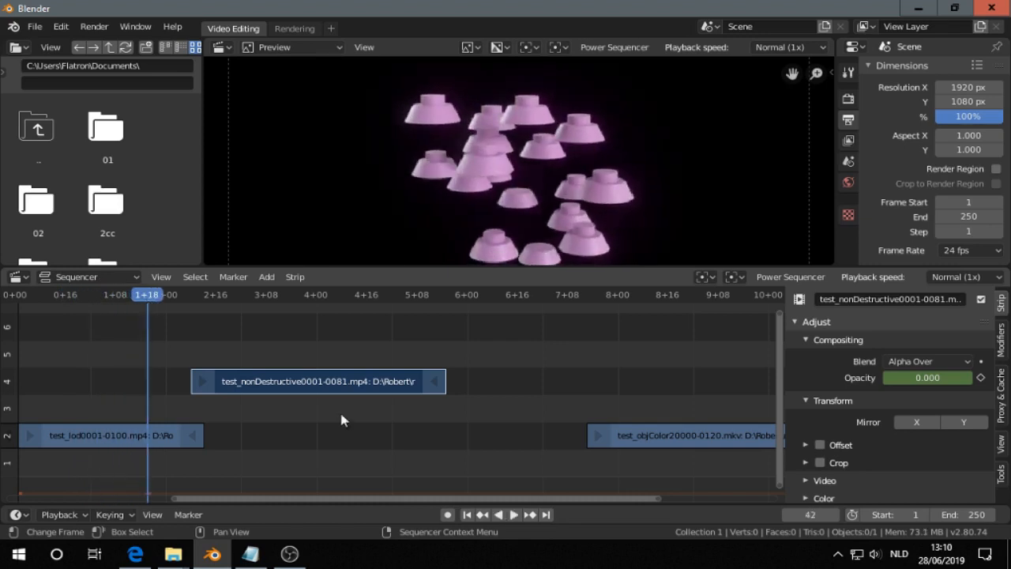
# Snap test_nonDestructive on channel 4 to the playhead at 1+18 with Power Sequencer.
pyautogui.press('g')
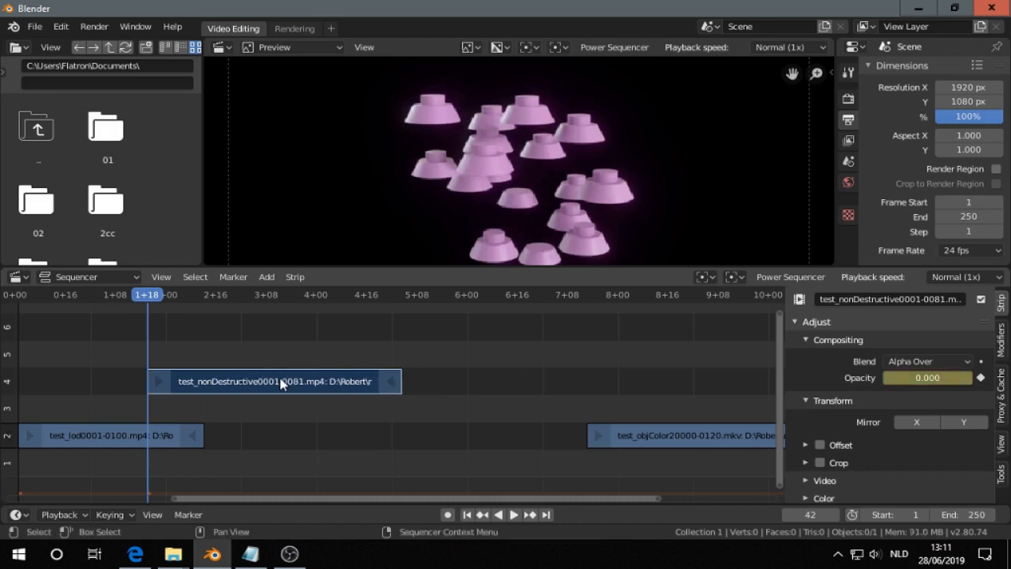
pyautogui.click(513, 514)
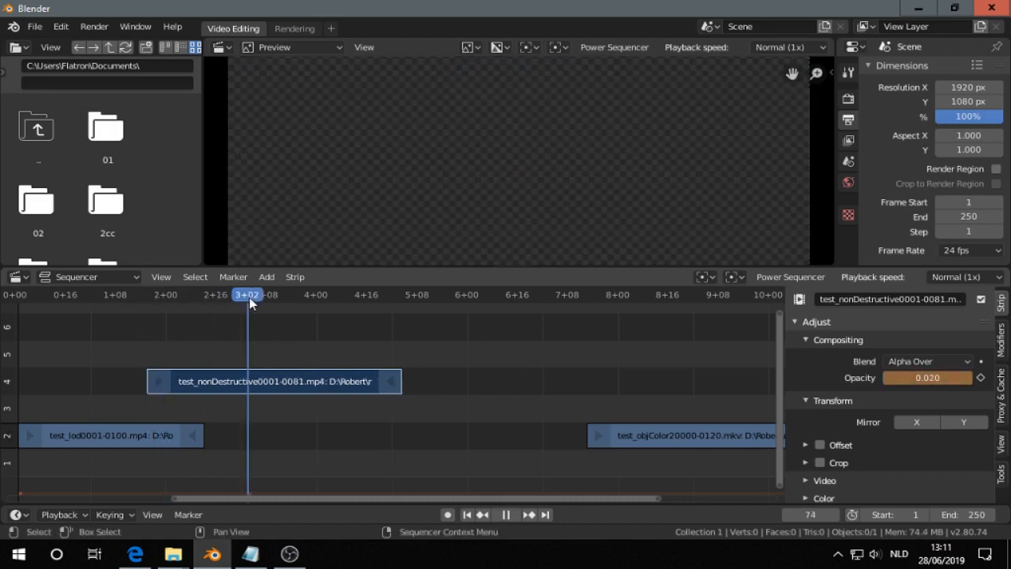
# Move test_objColor onto channel 6 starting at the playhead around 4+03.
pyautogui.click(322, 294)
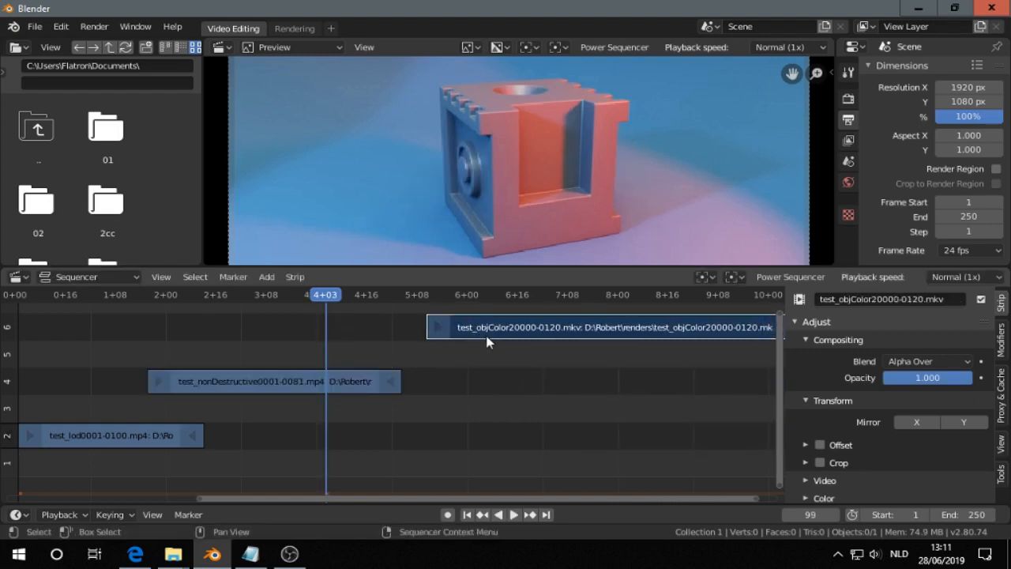
pyautogui.moveTo(600, 326); pyautogui.dragTo(513, 326)
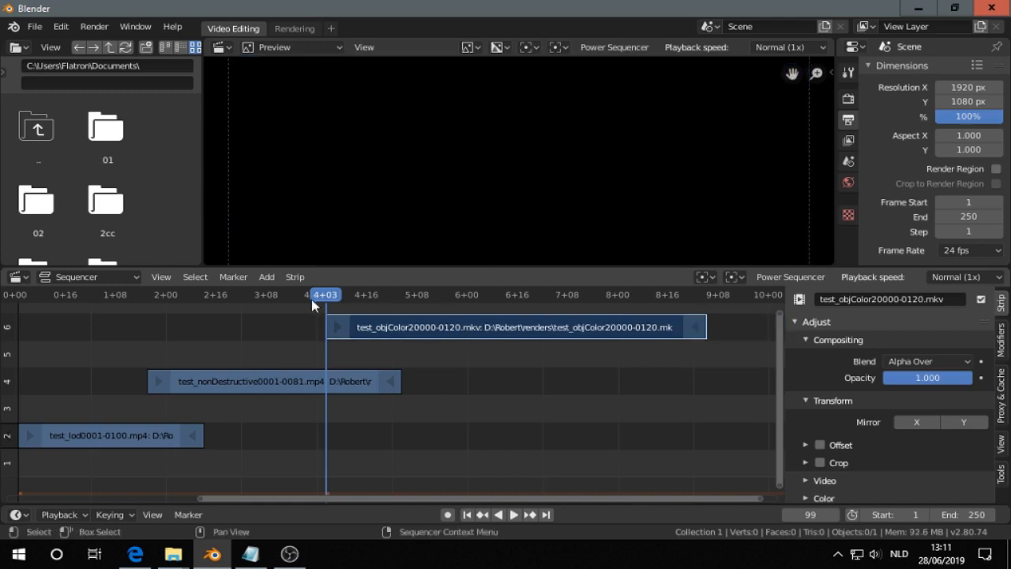
pyautogui.click(513, 514)
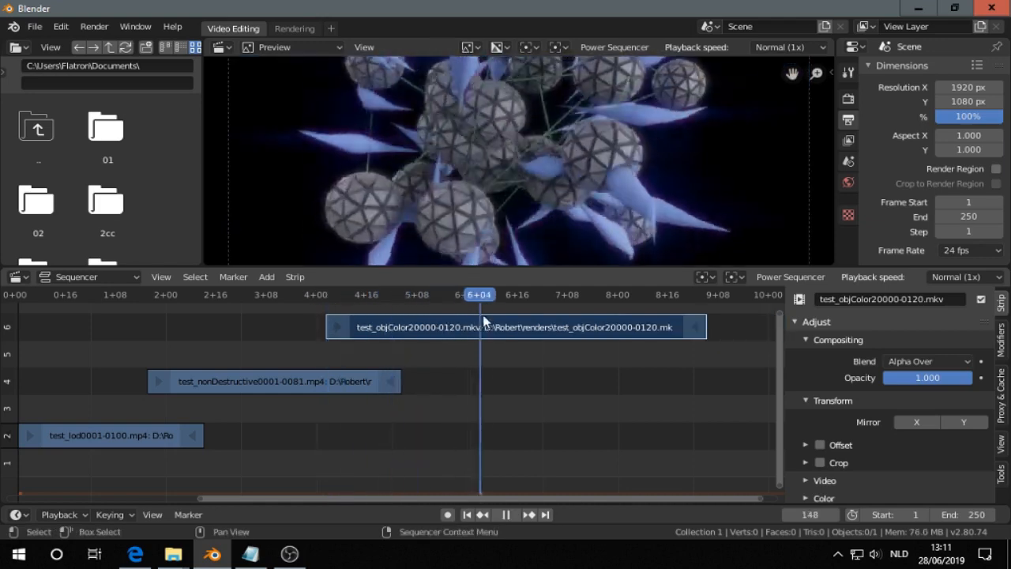